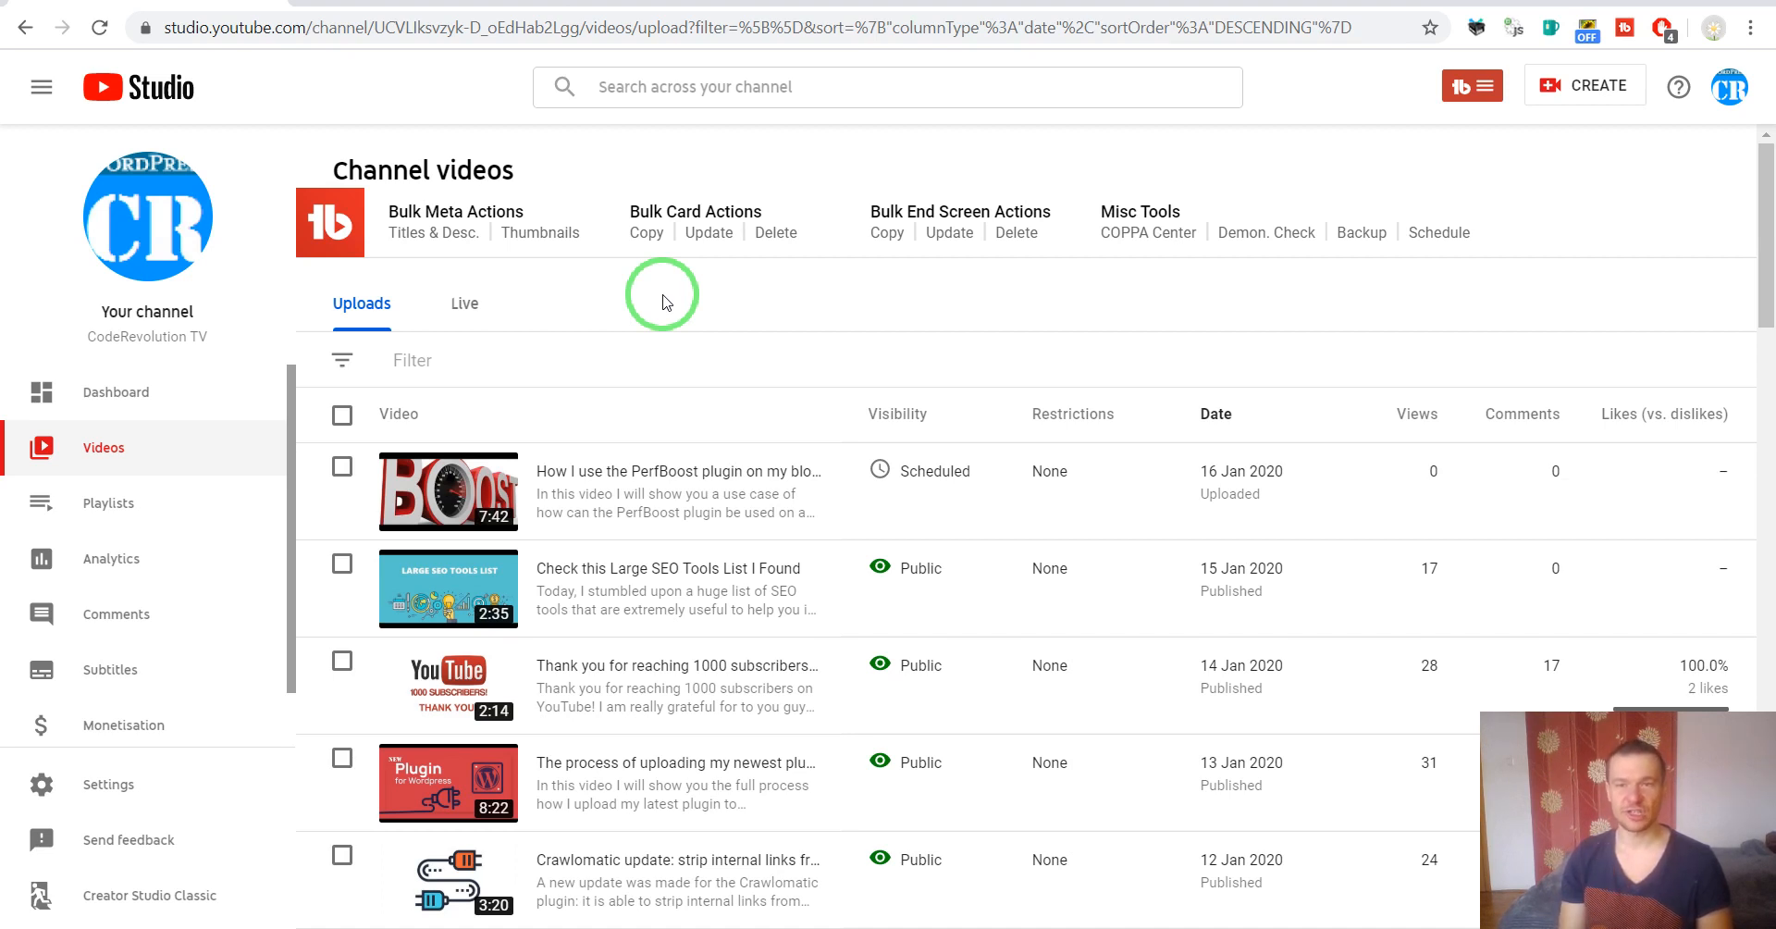
{"action": "mouse_move", "coordinate": [1624, 27]}
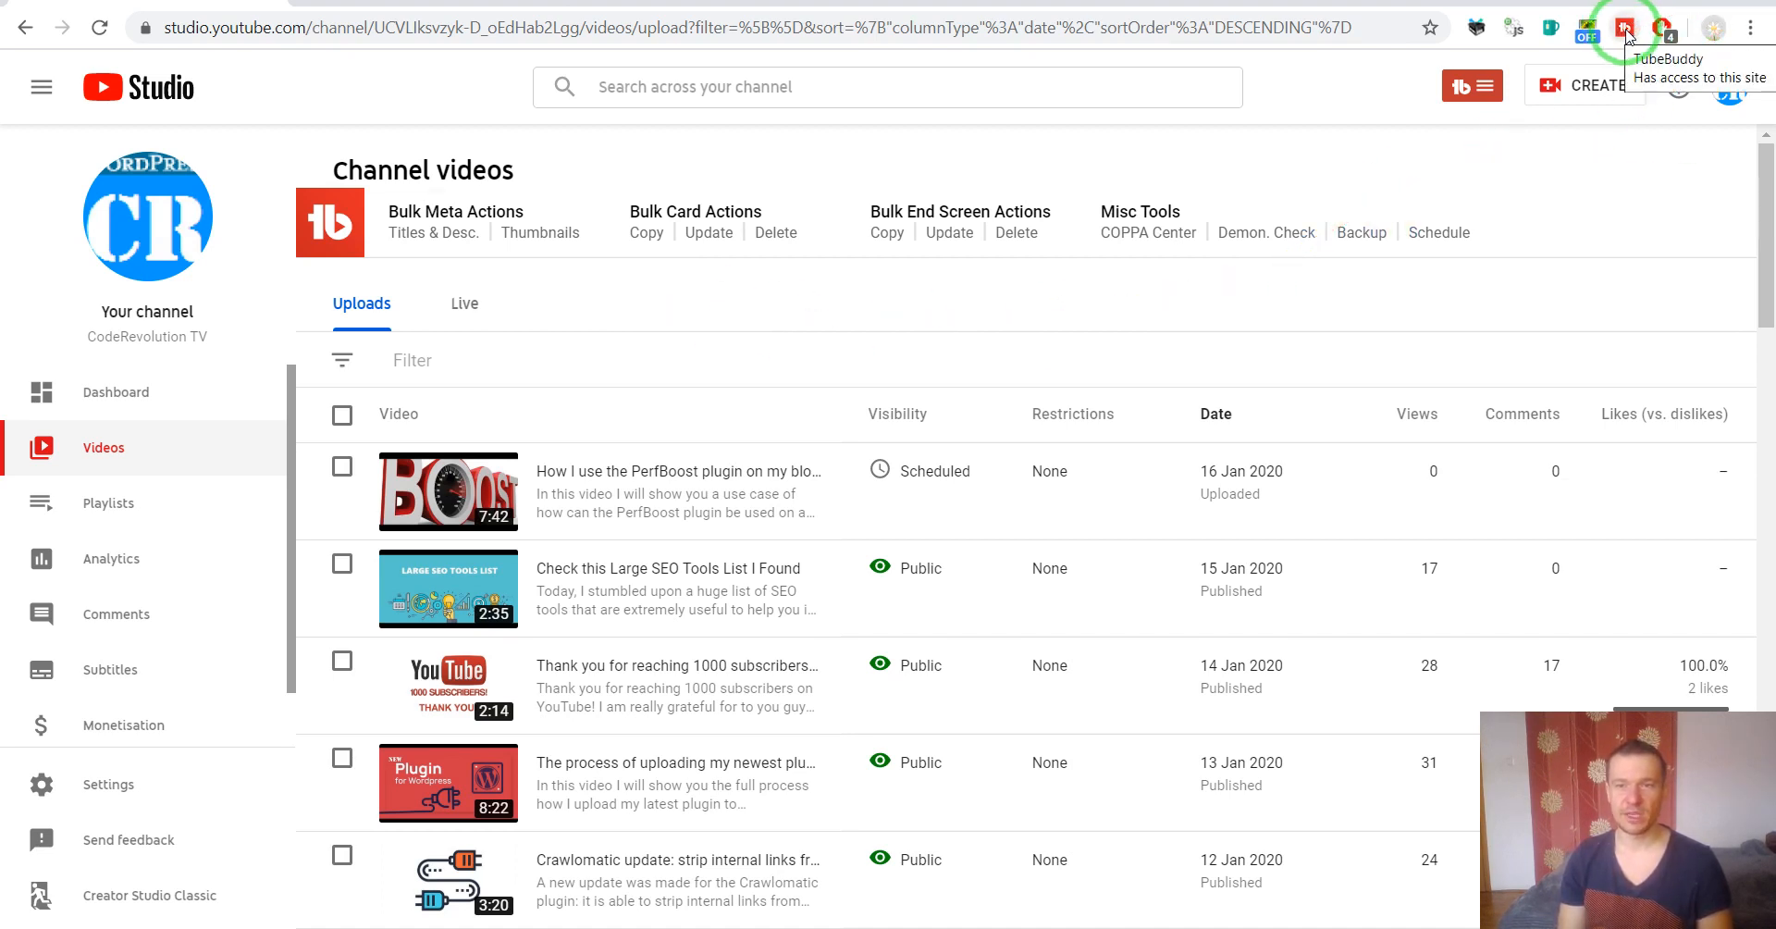
{"action": "mouse_move", "coordinate": [1344, 106]}
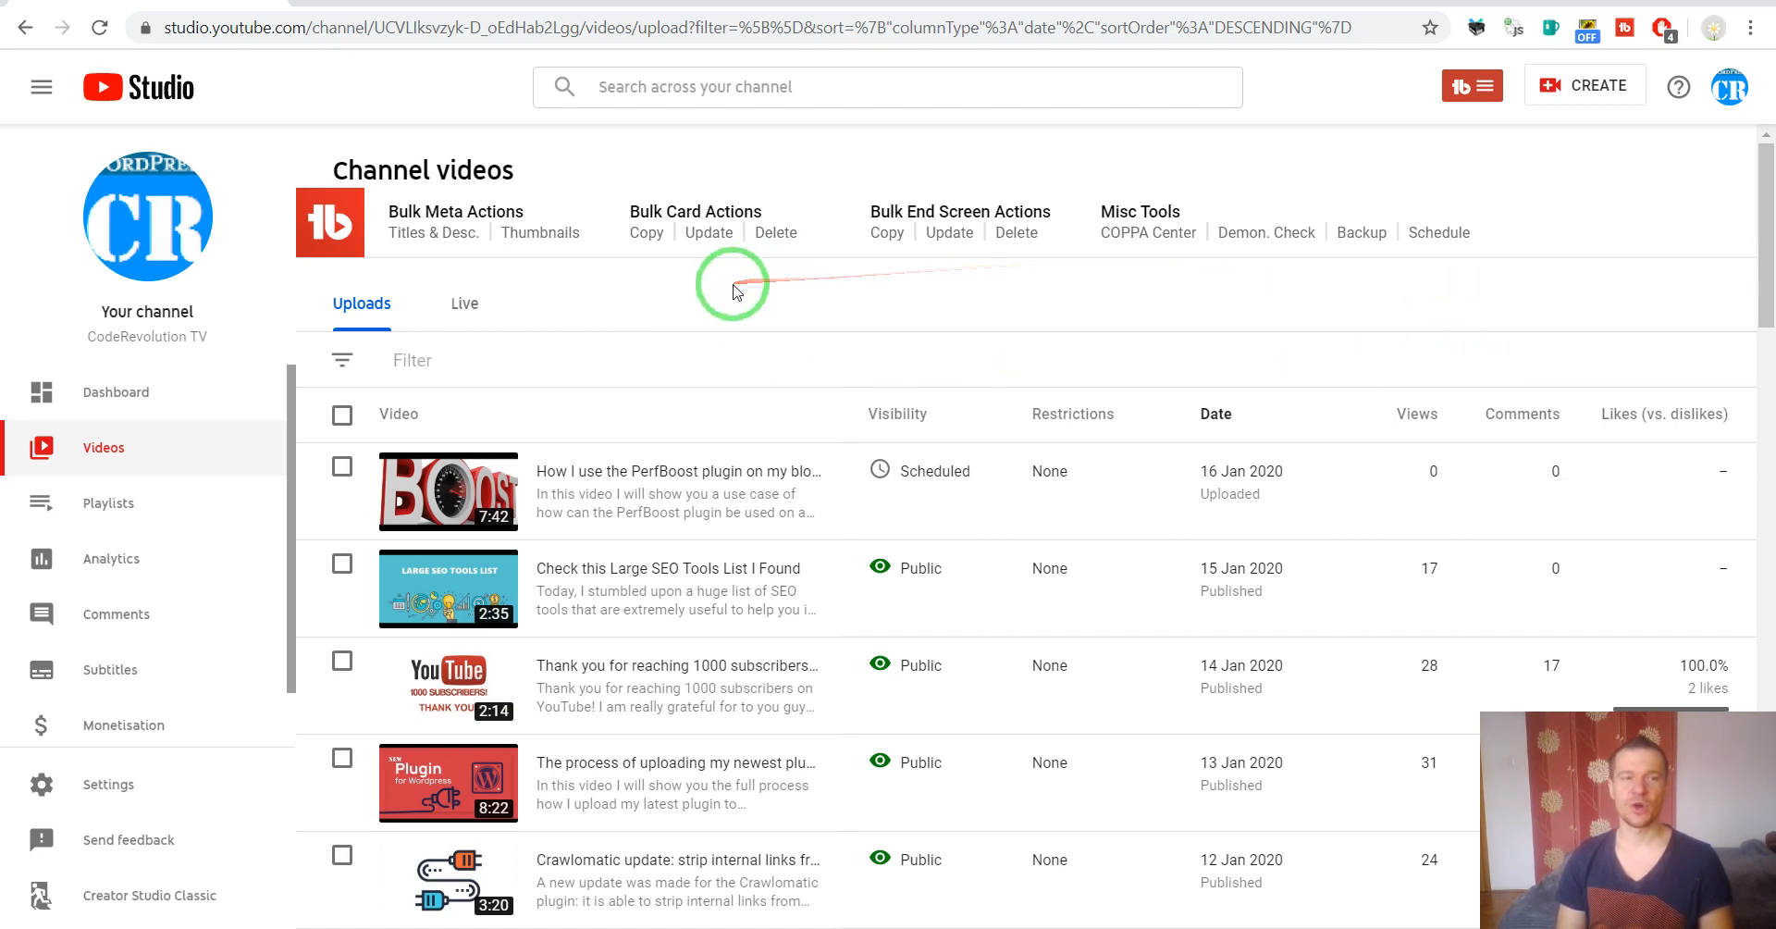
{"action": "mouse_move", "coordinate": [433, 85]}
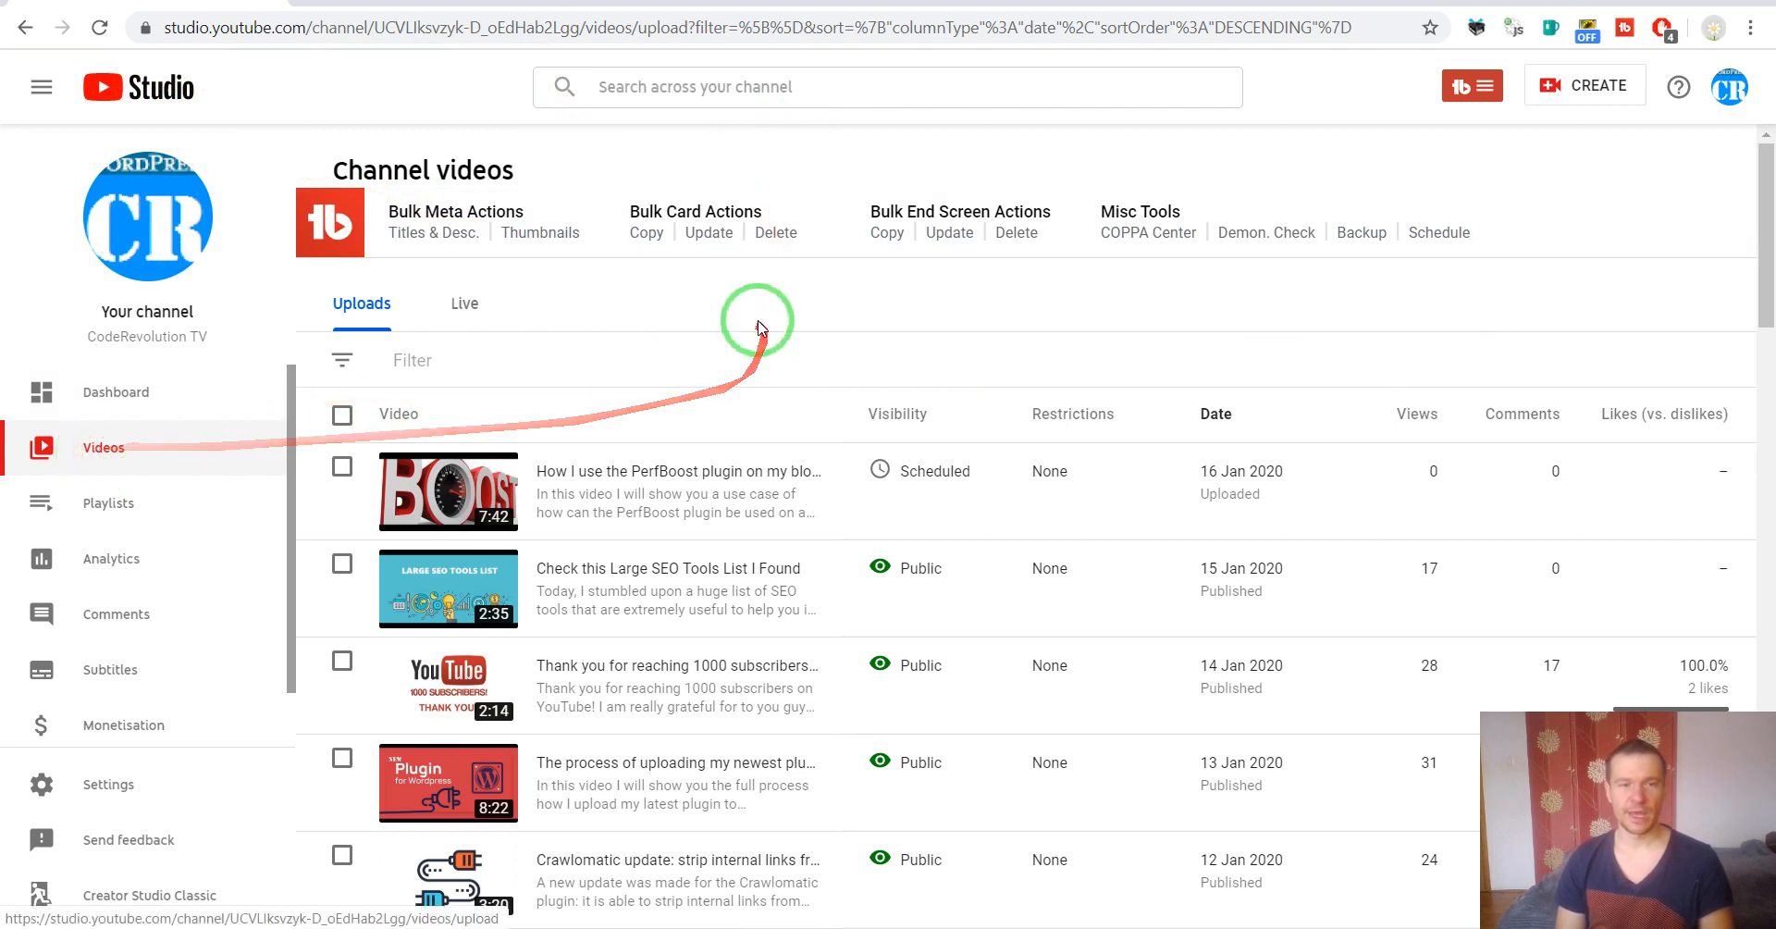
Launch TubeBuddy's Advanced Embed from Misc tools for 'Check this Large SEO Tools List I Found'
{"action": "scroll", "scroll_direction": "down", "scroll_amount": 3}
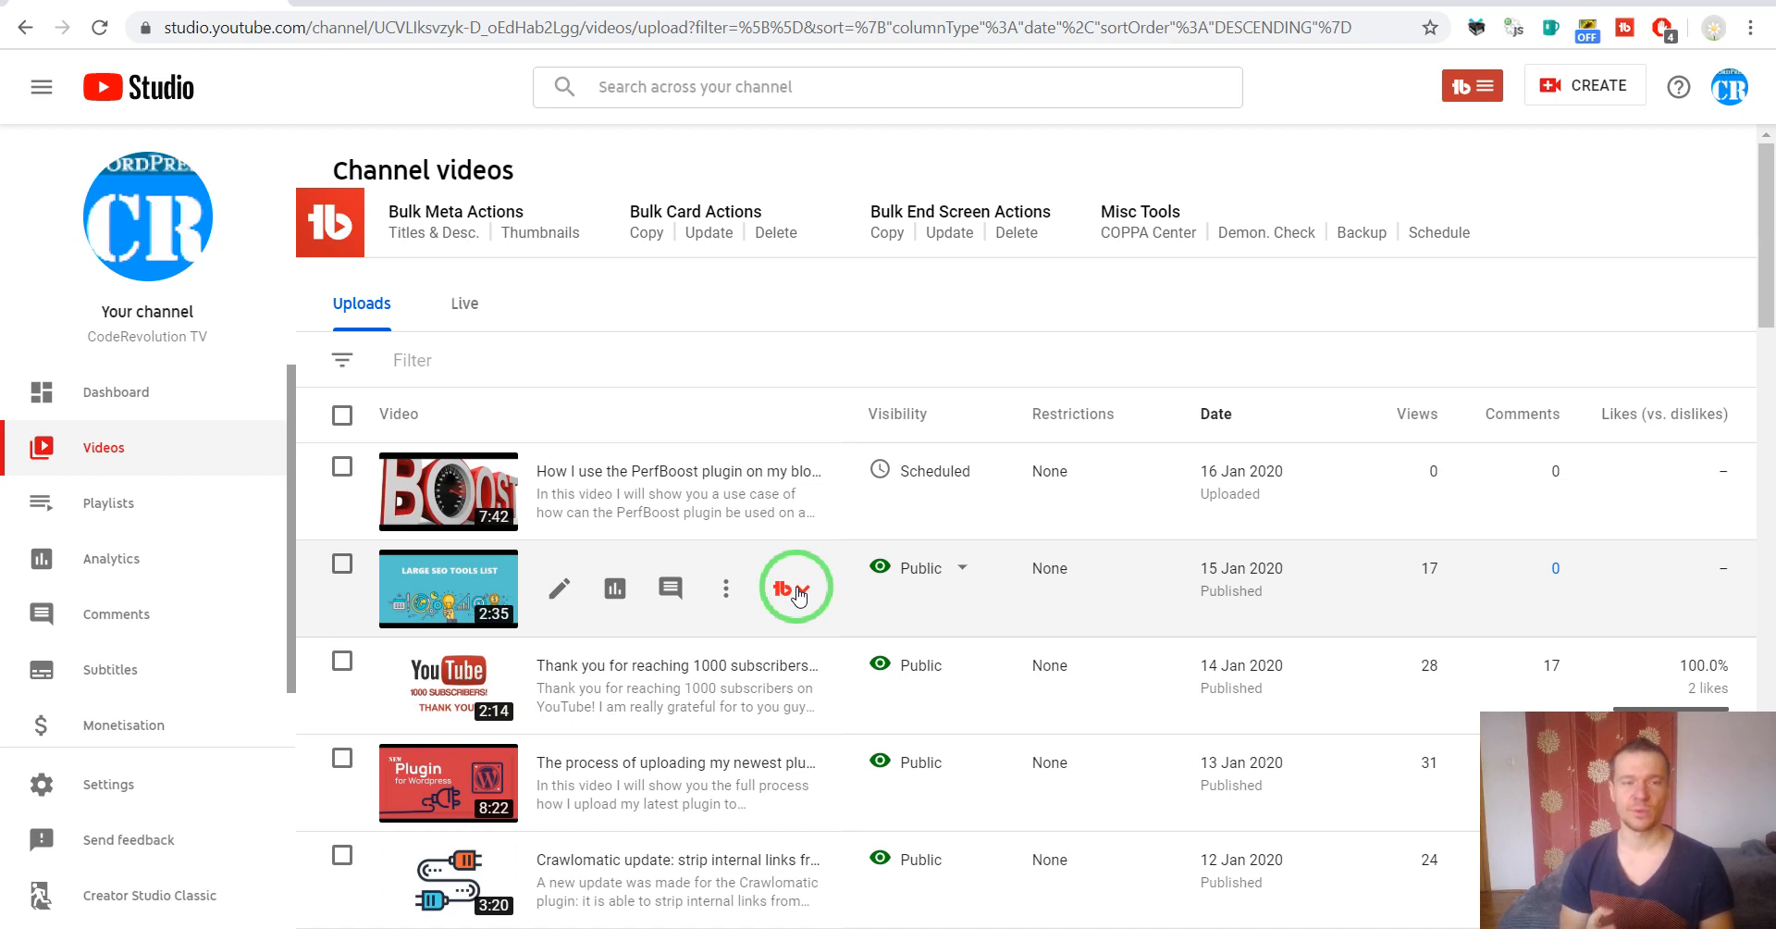
{"action": "left_click", "coordinate": [781, 588]}
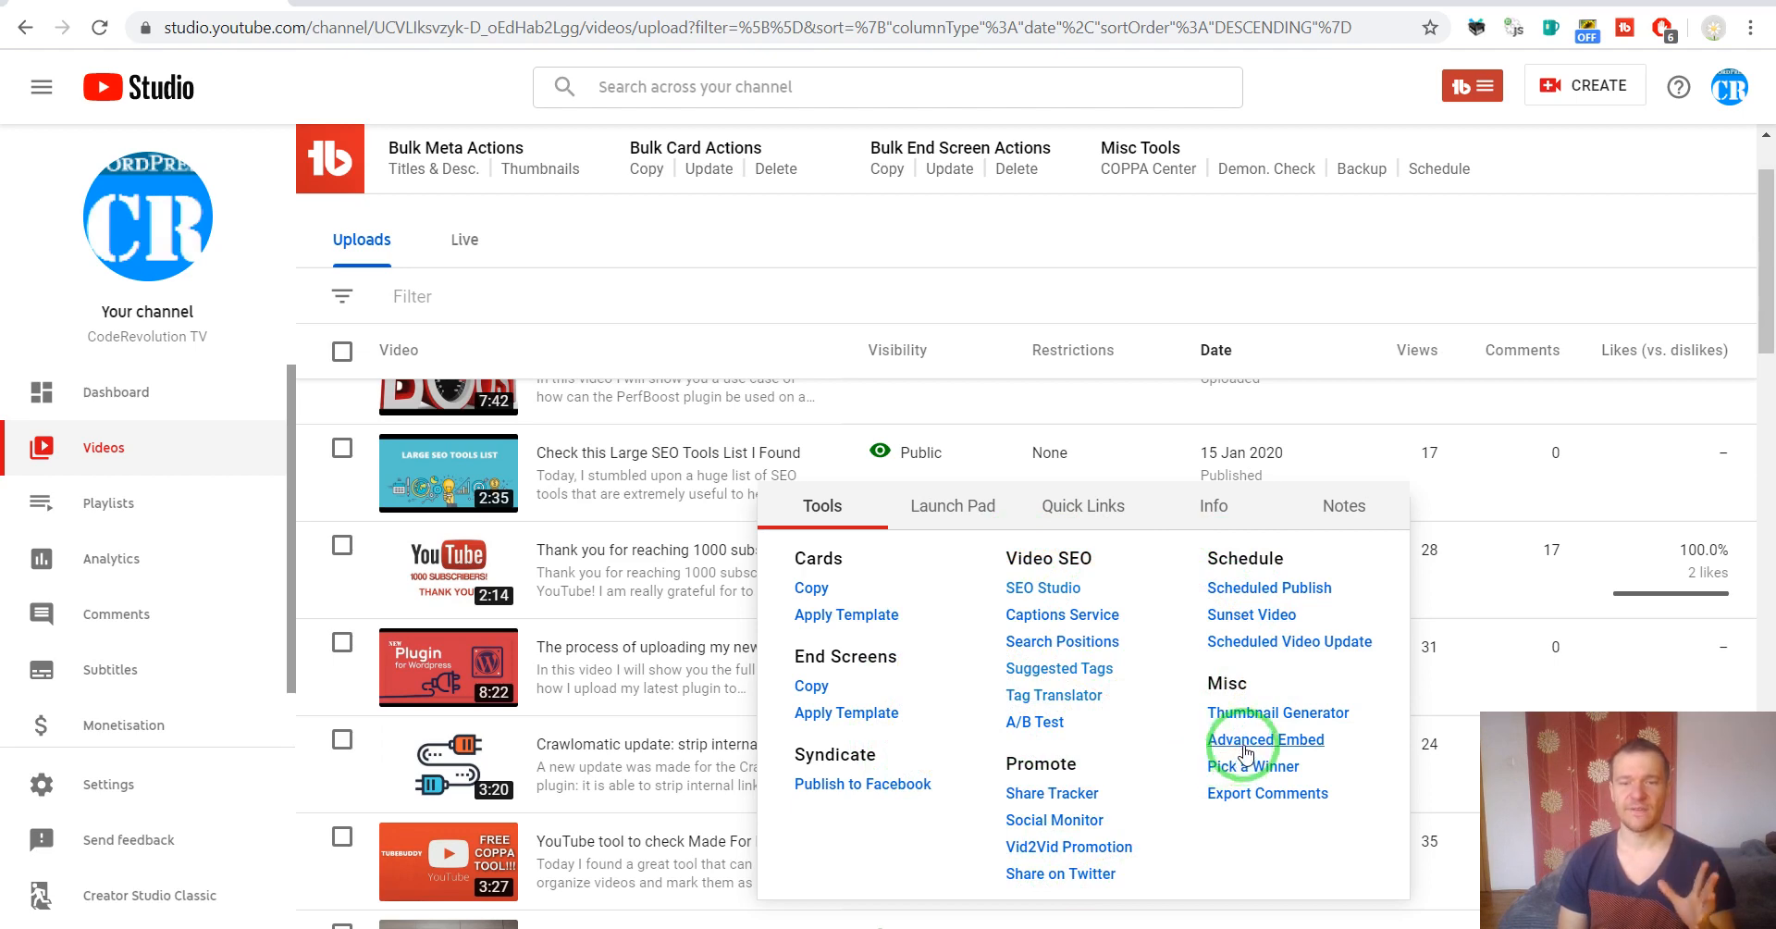
{"action": "left_click", "coordinate": [1265, 738]}
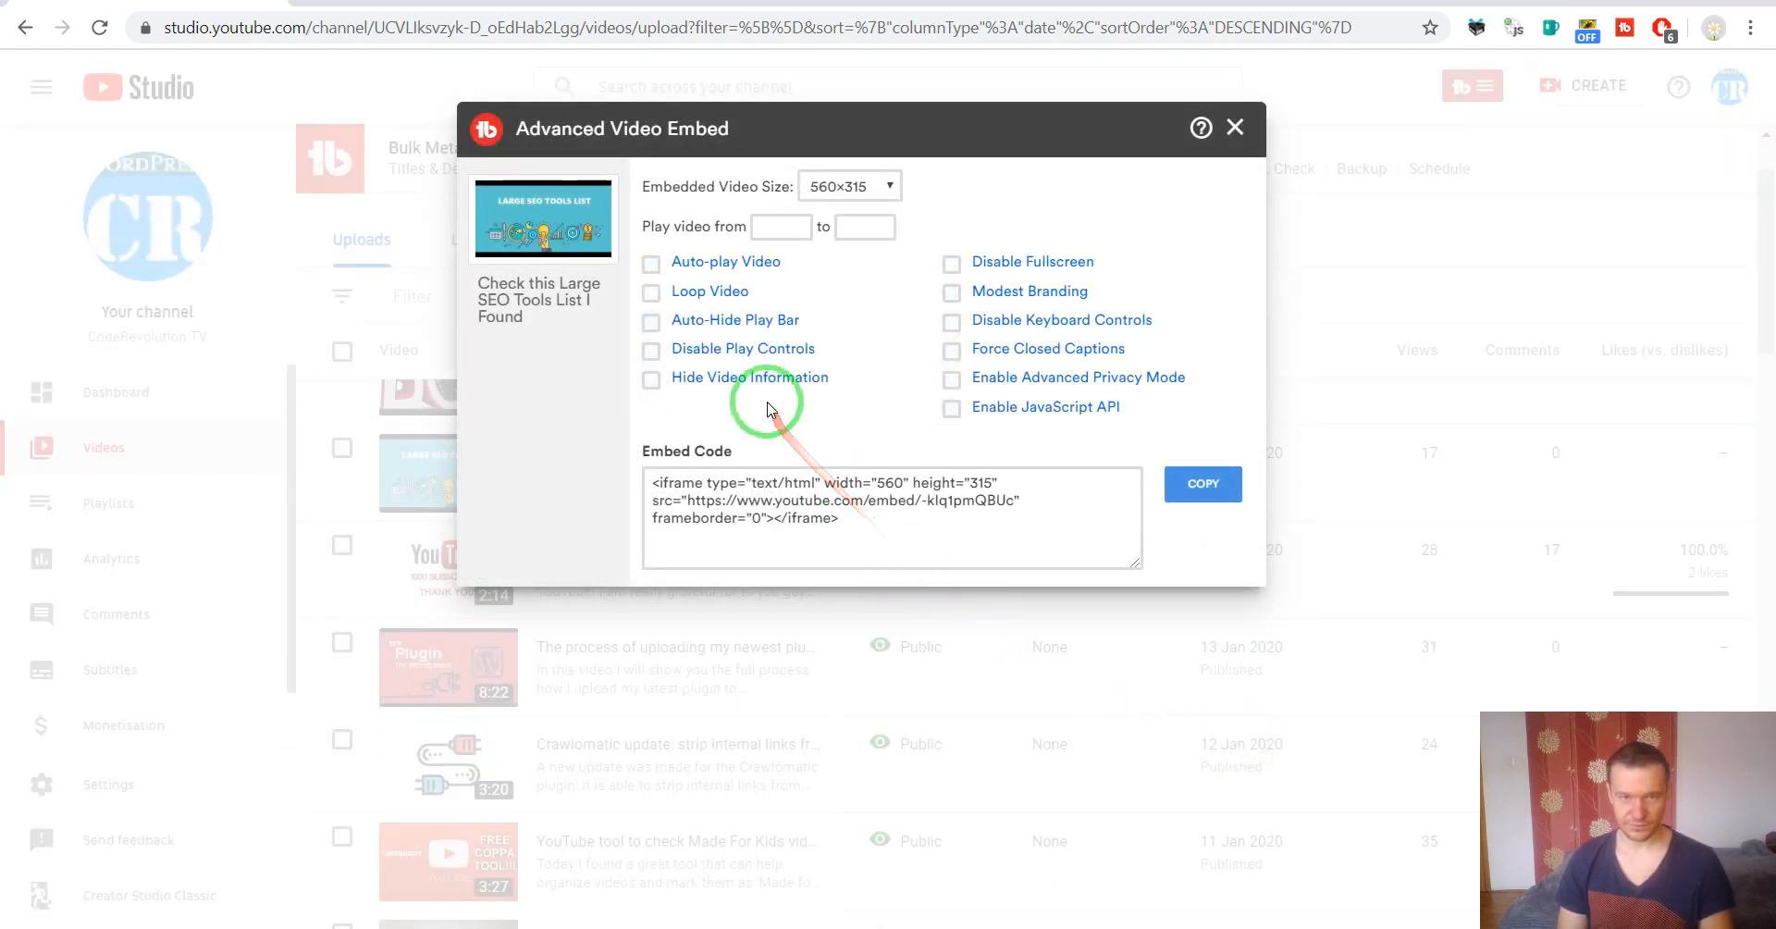
Keep the 560×315 embed size and enable Auto-play and Loop
{"action": "left_click", "coordinate": [849, 185]}
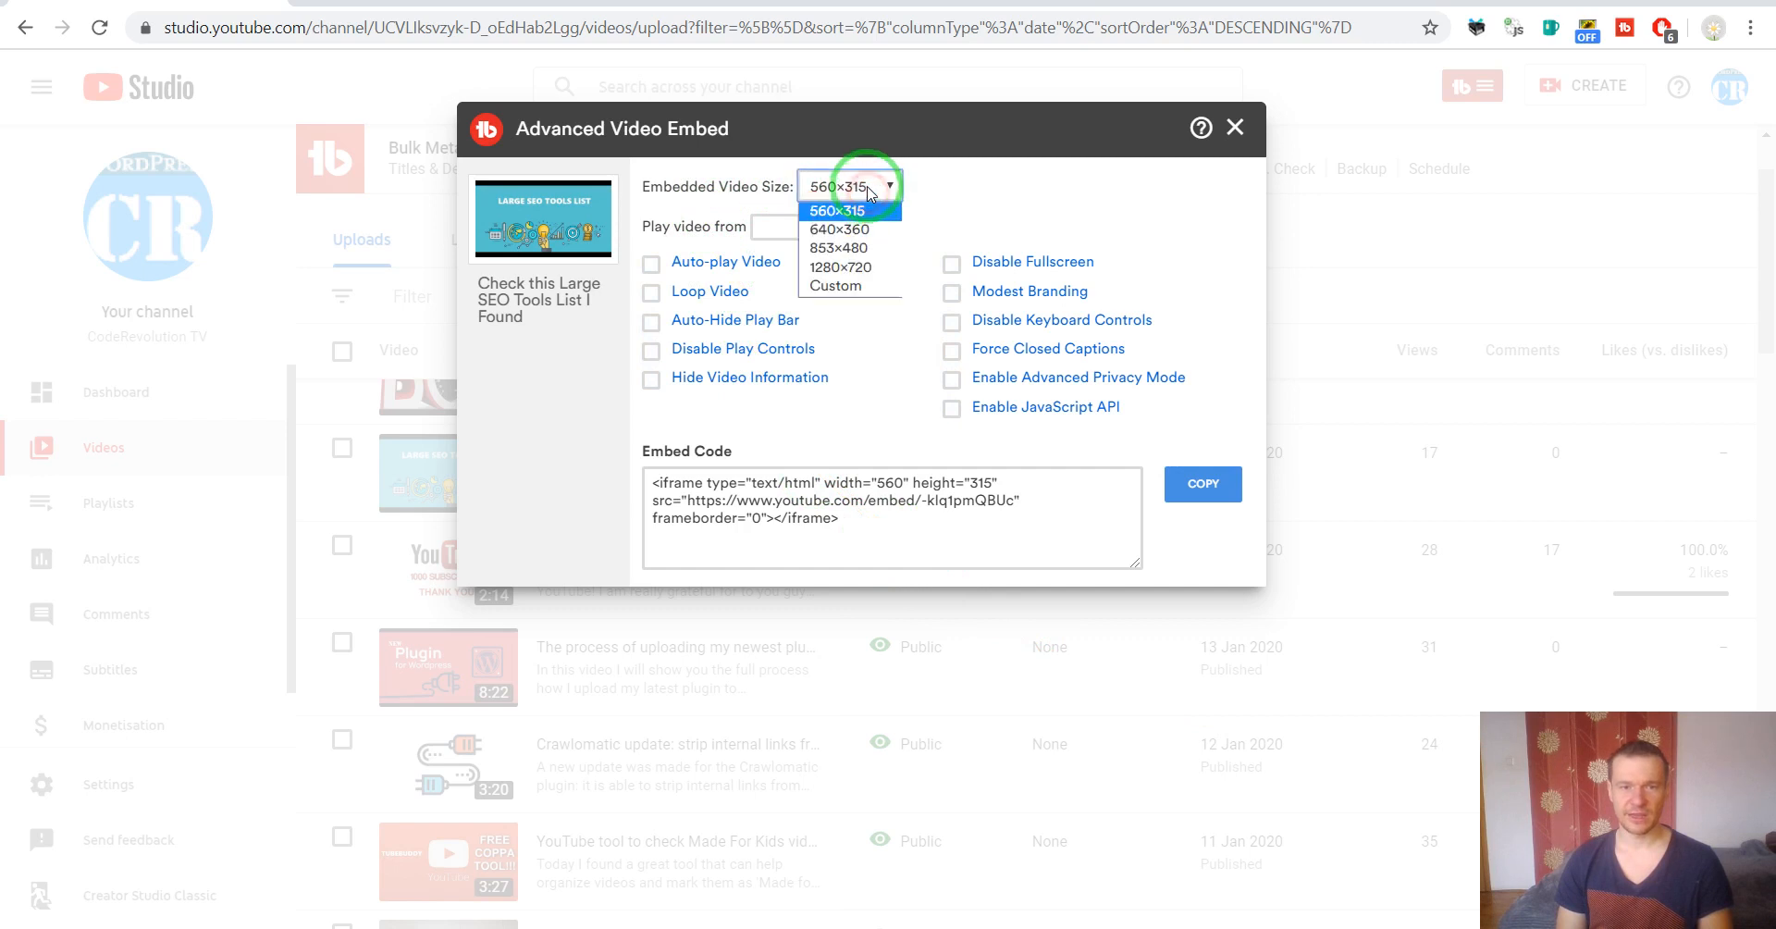
{"action": "left_click", "coordinate": [836, 211]}
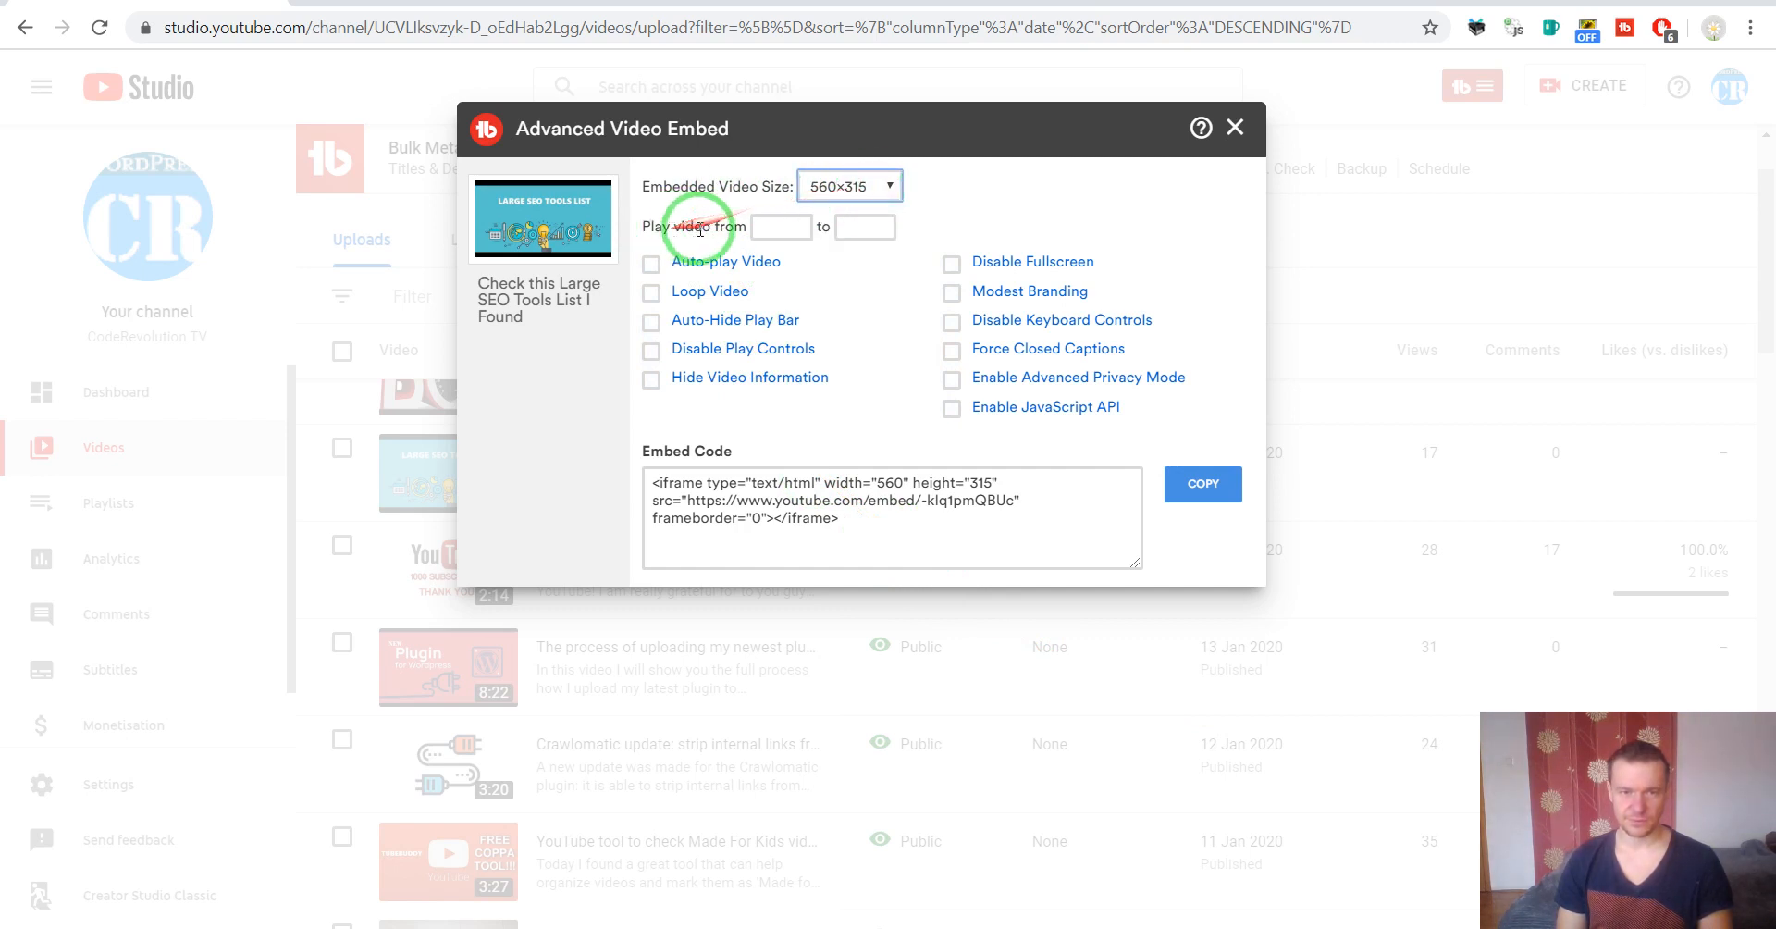
{"action": "left_click", "coordinate": [781, 226]}
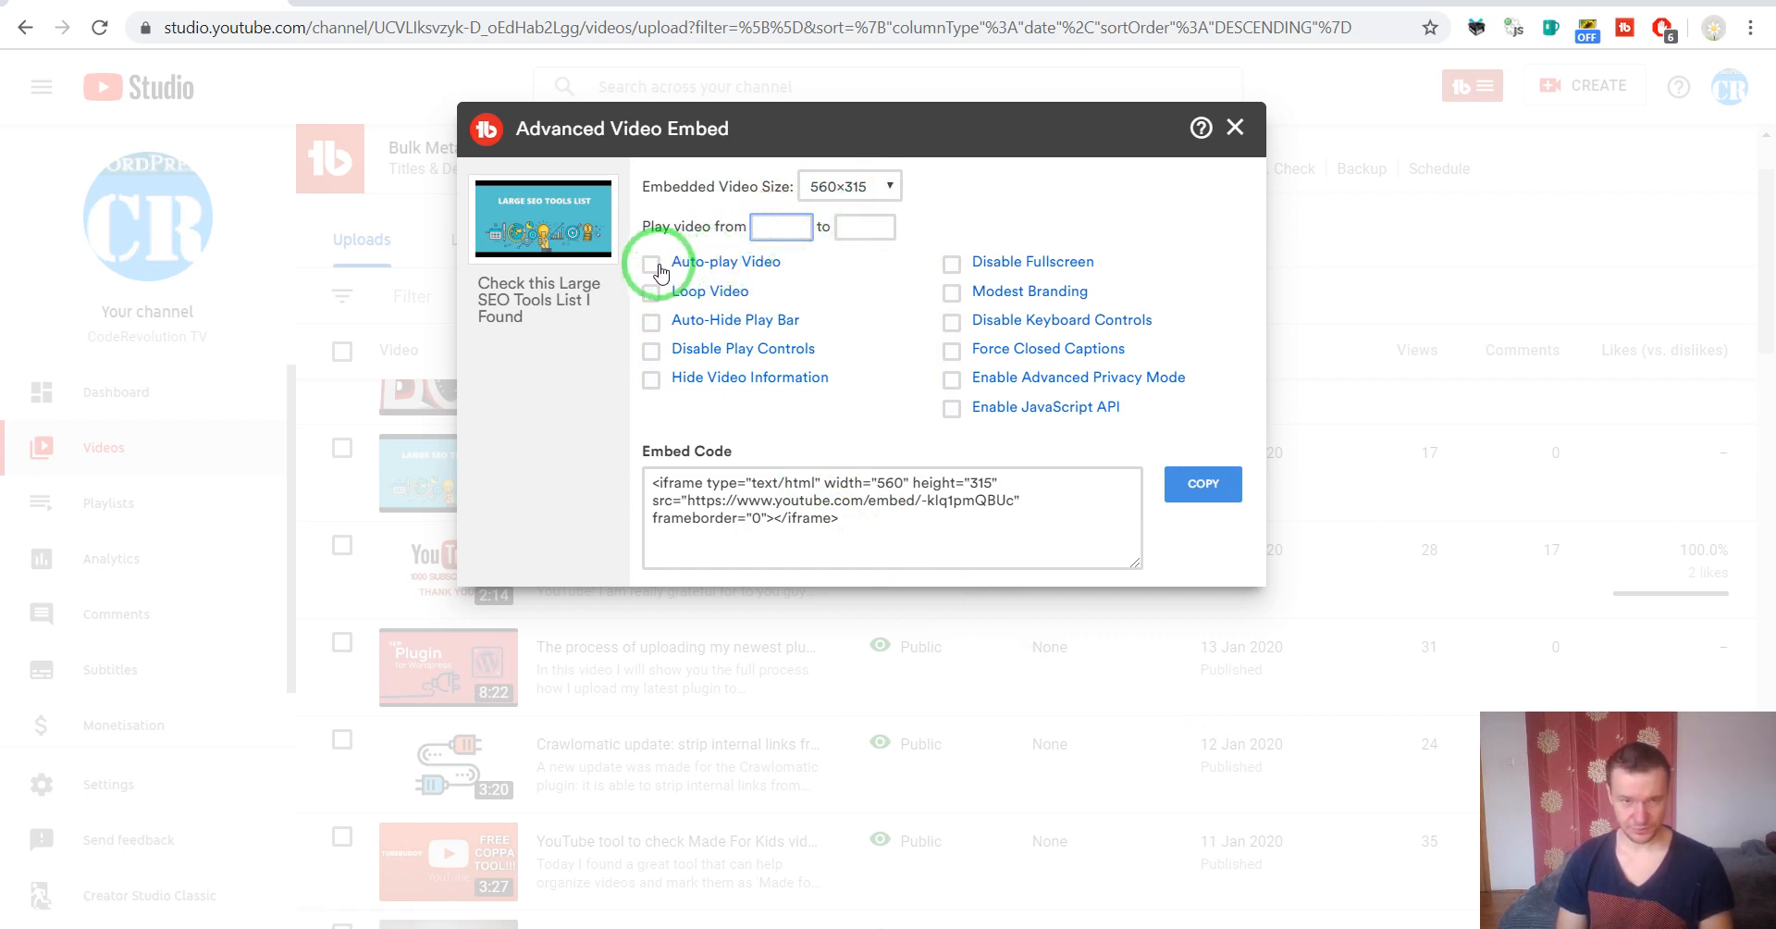
{"action": "left_click", "coordinate": [651, 261]}
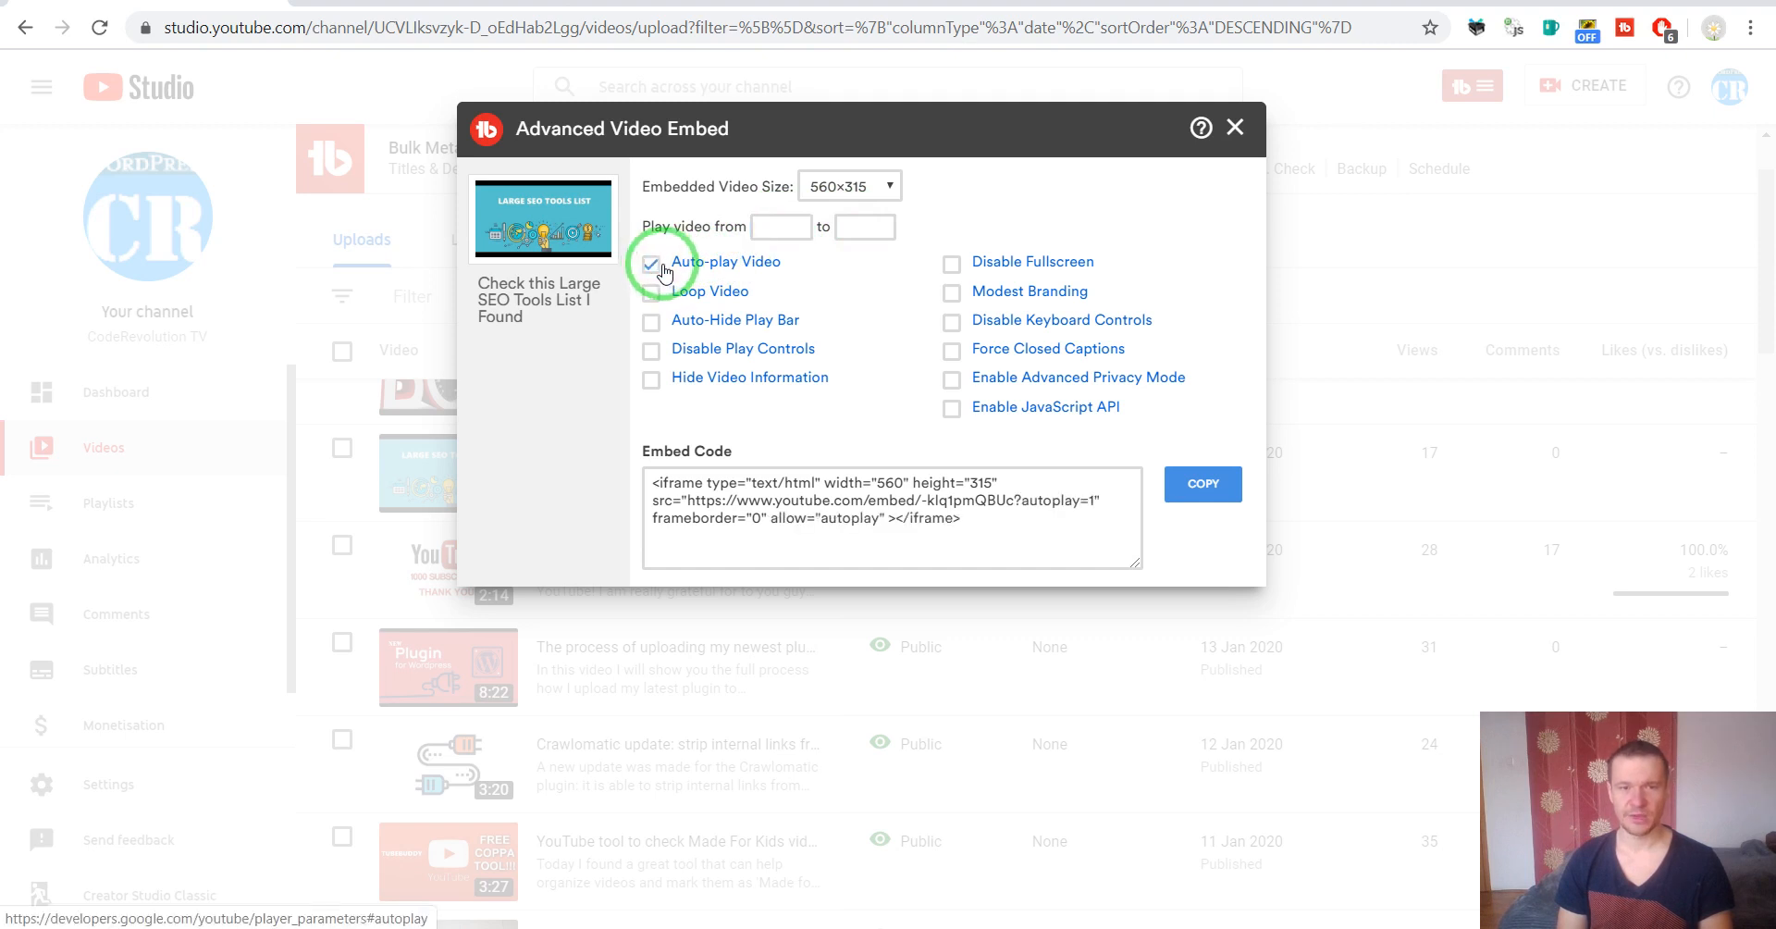
{"action": "left_click", "coordinate": [651, 296]}
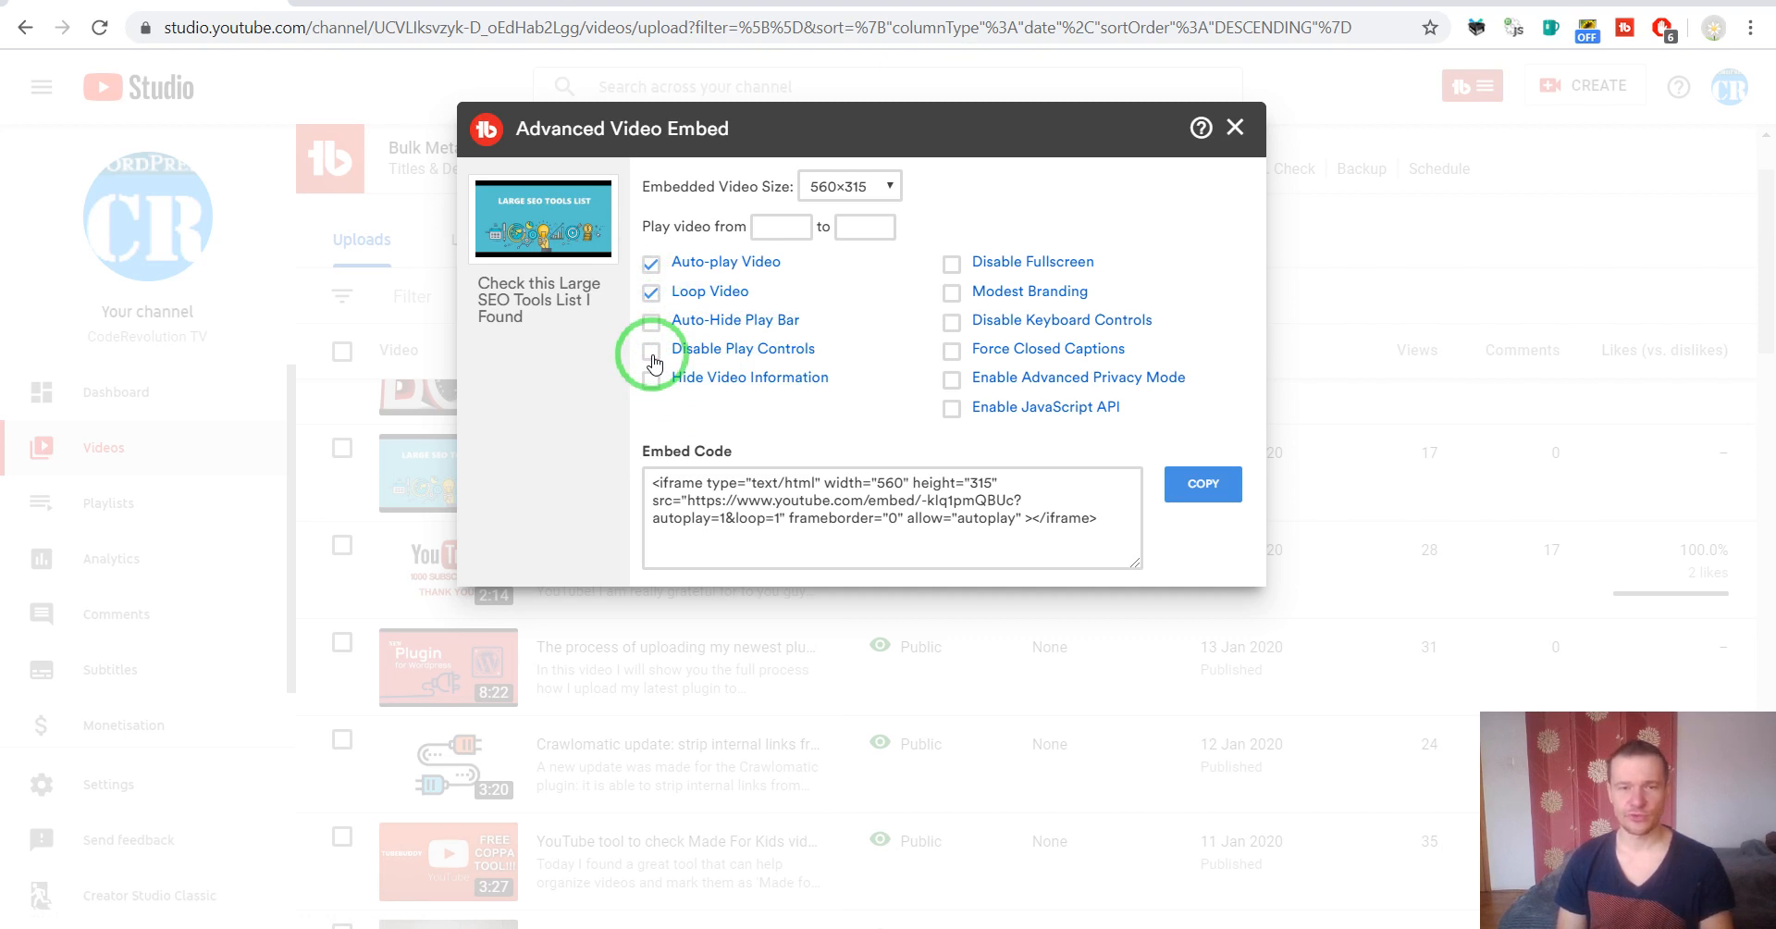
{"action": "mouse_move", "coordinate": [694, 383]}
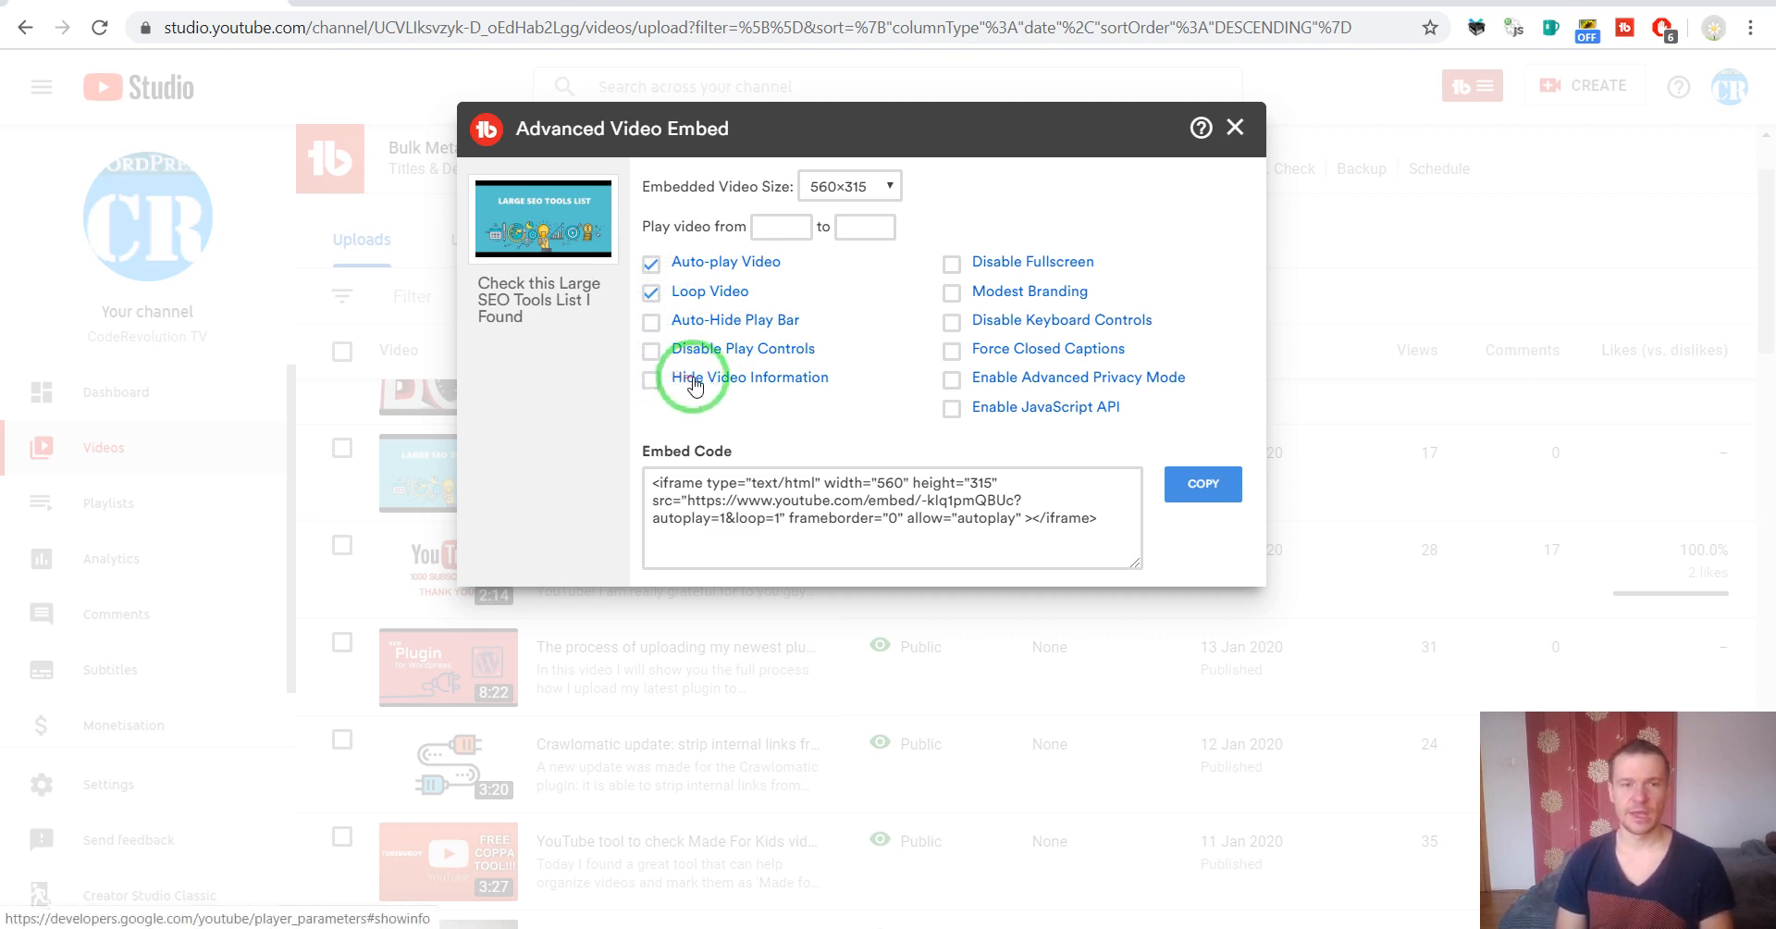
{"action": "mouse_move", "coordinate": [960, 272]}
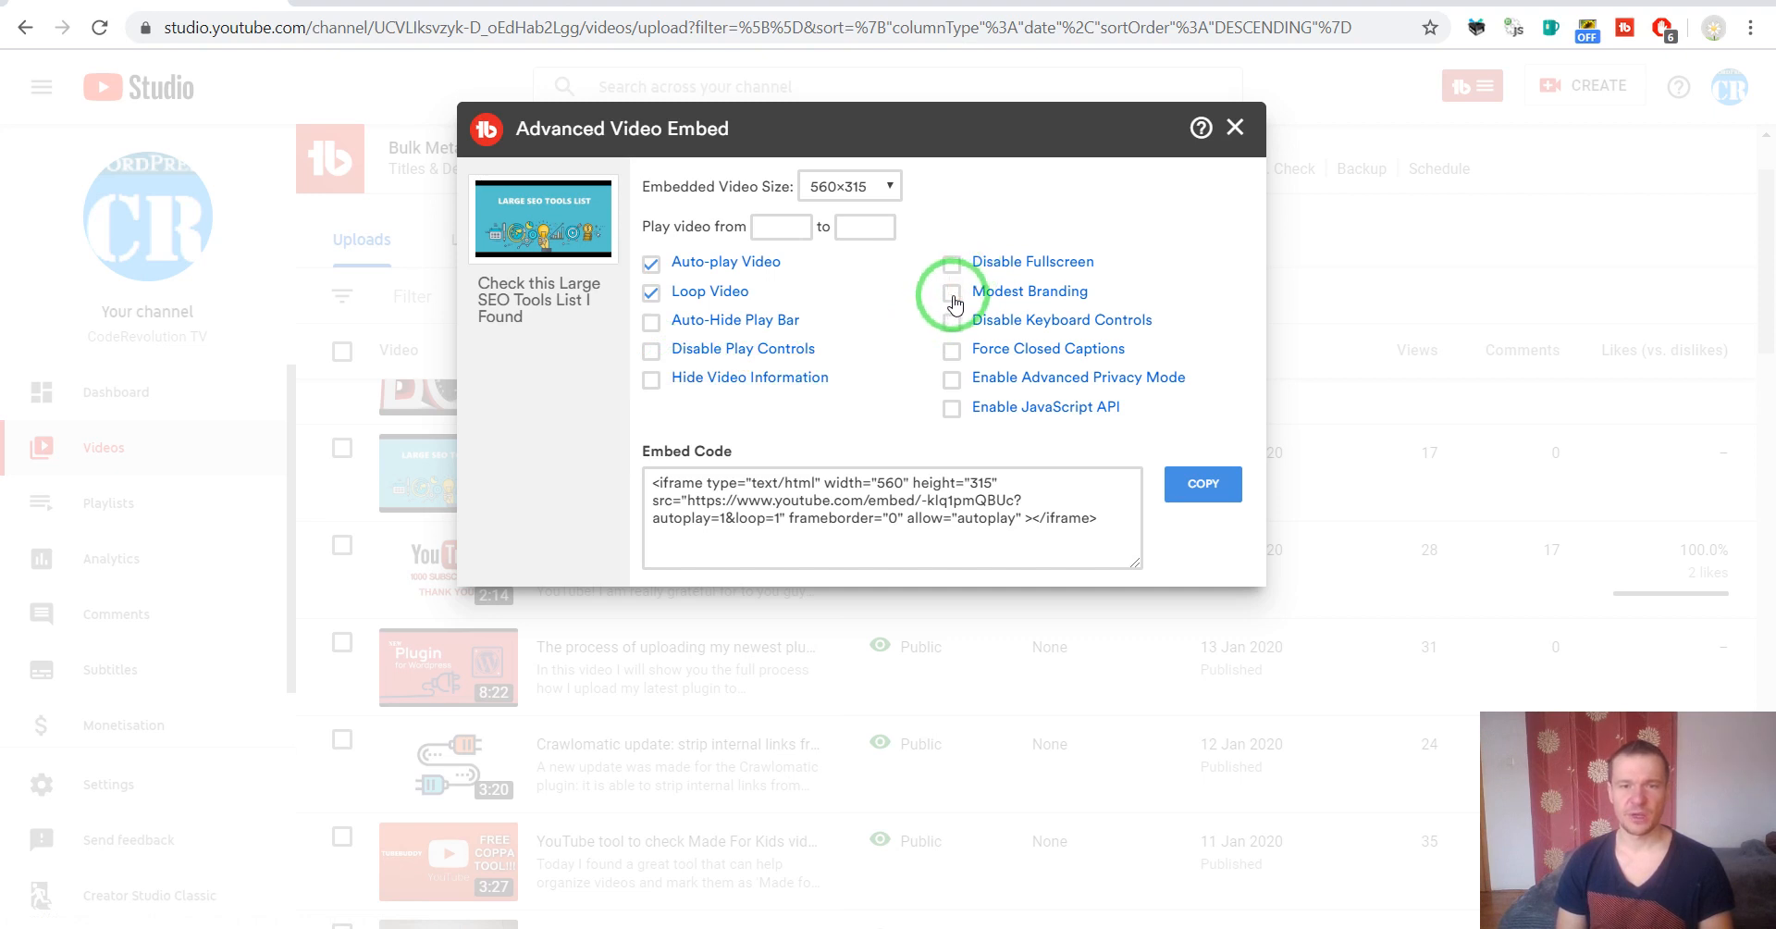
Toggle Modest Branding on and off, then enable Auto-Hide Play Bar and Disable Play Controls
{"action": "left_click", "coordinate": [951, 290]}
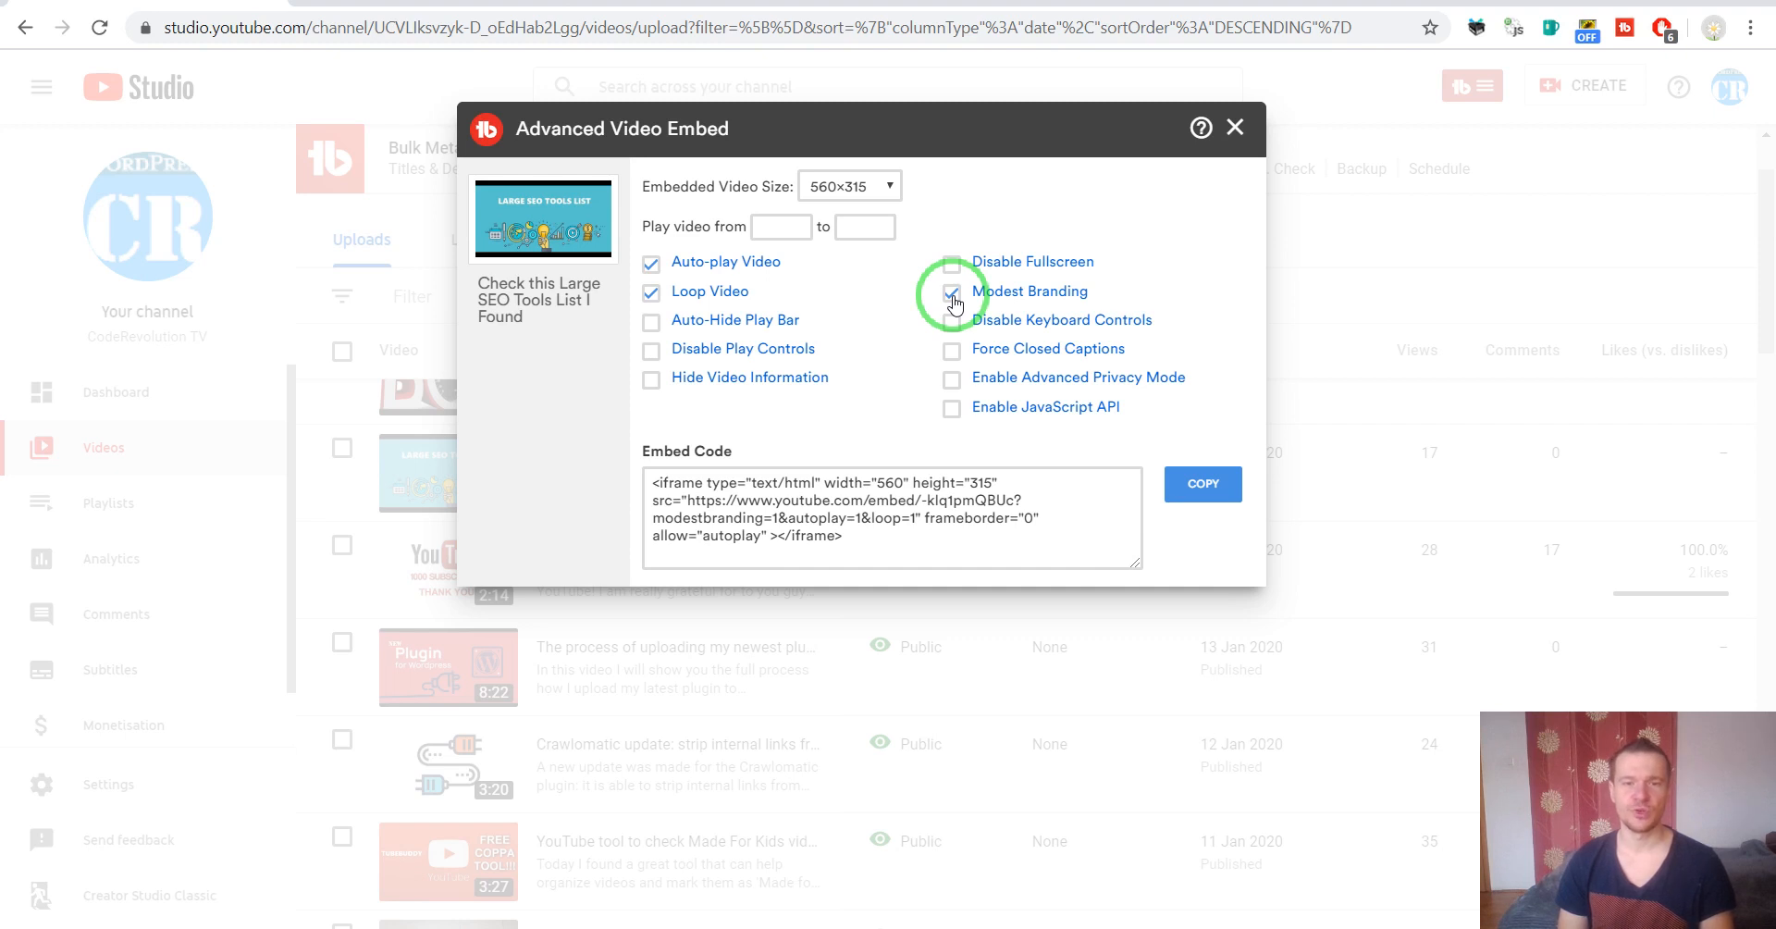
{"action": "left_click", "coordinate": [951, 290]}
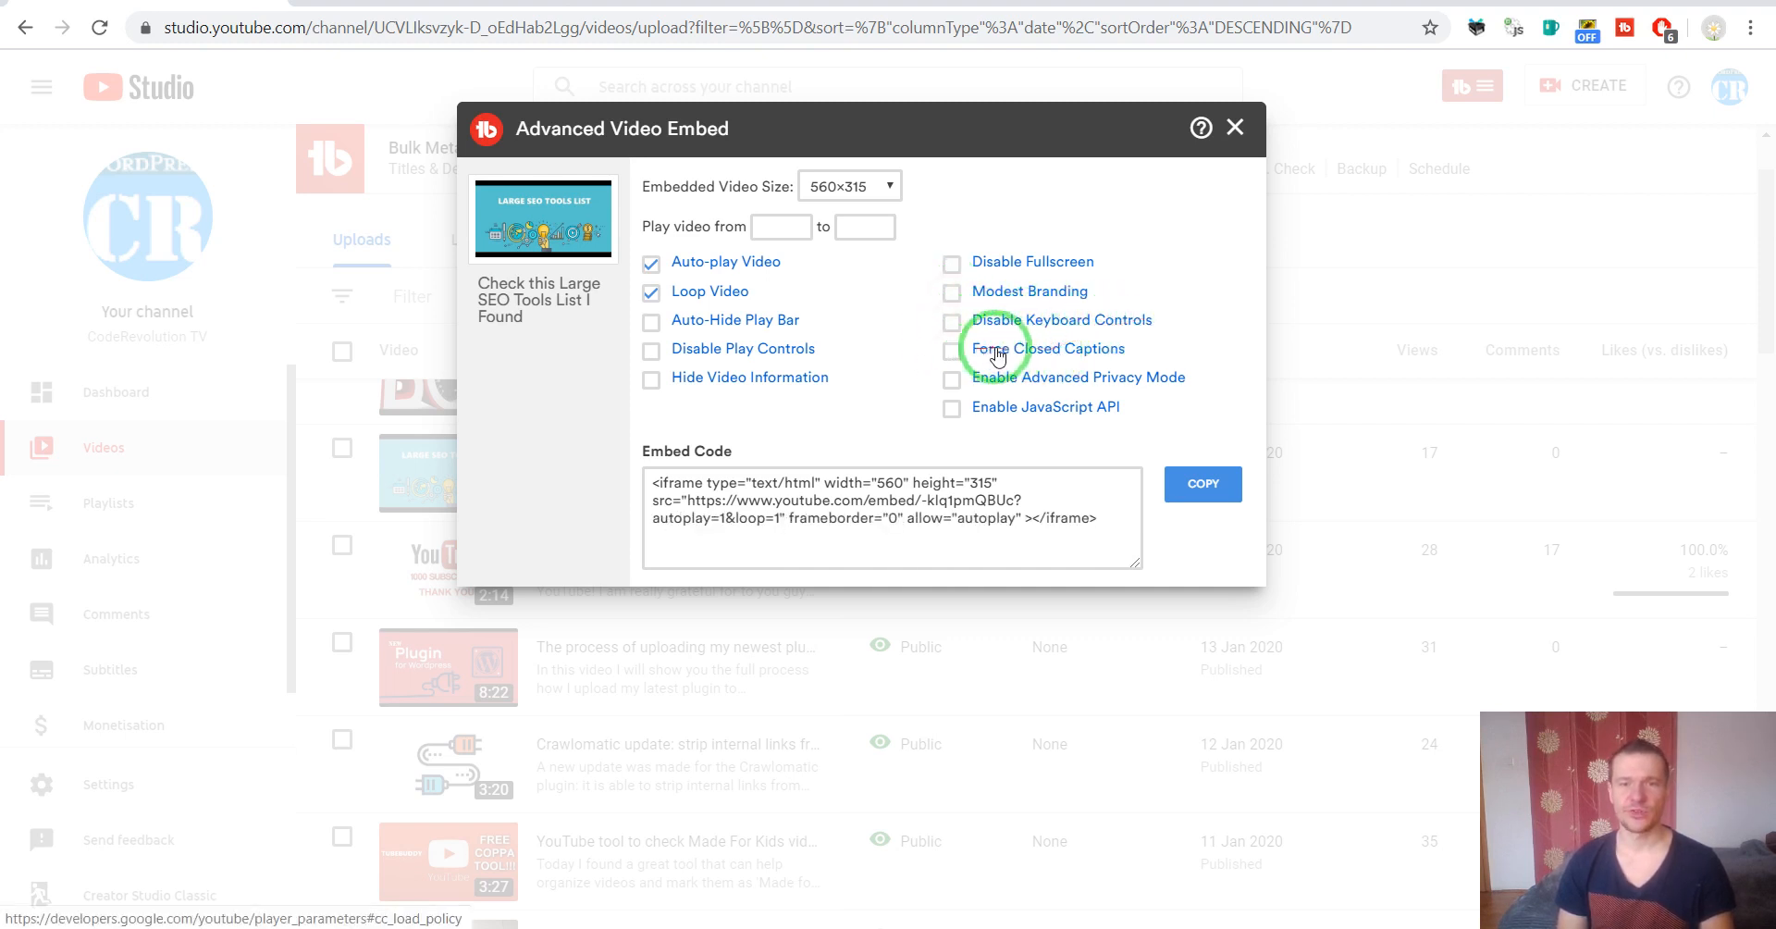
{"action": "mouse_move", "coordinate": [986, 385]}
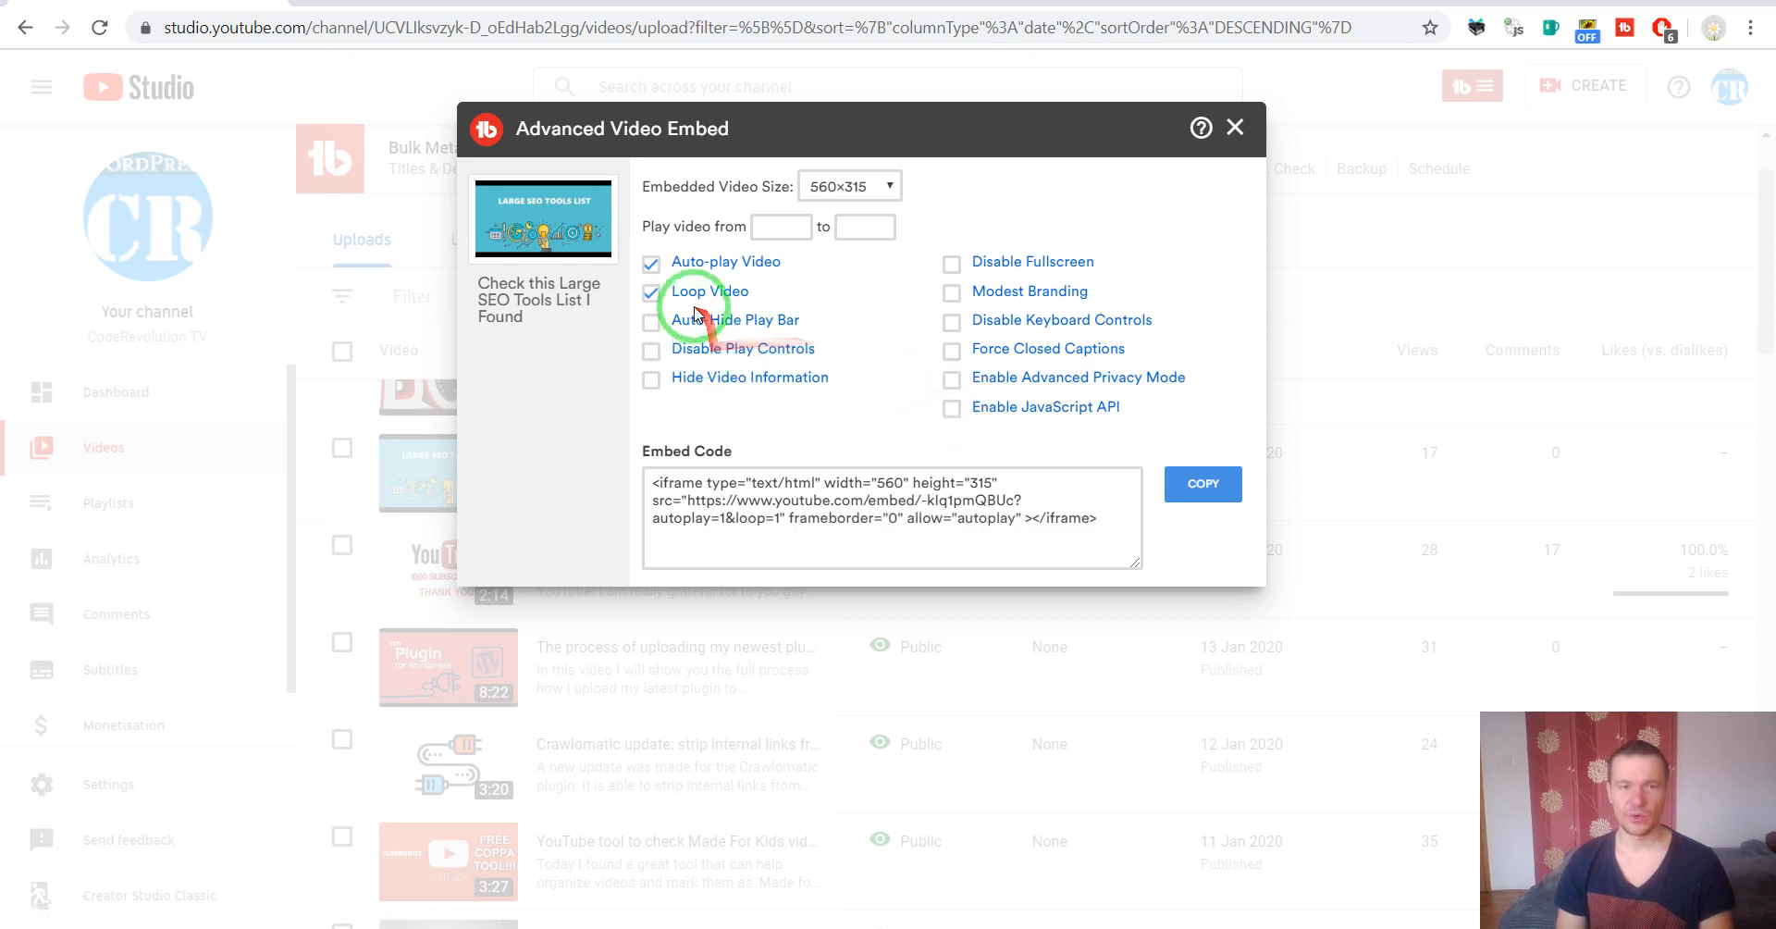
{"action": "left_click", "coordinate": [650, 349]}
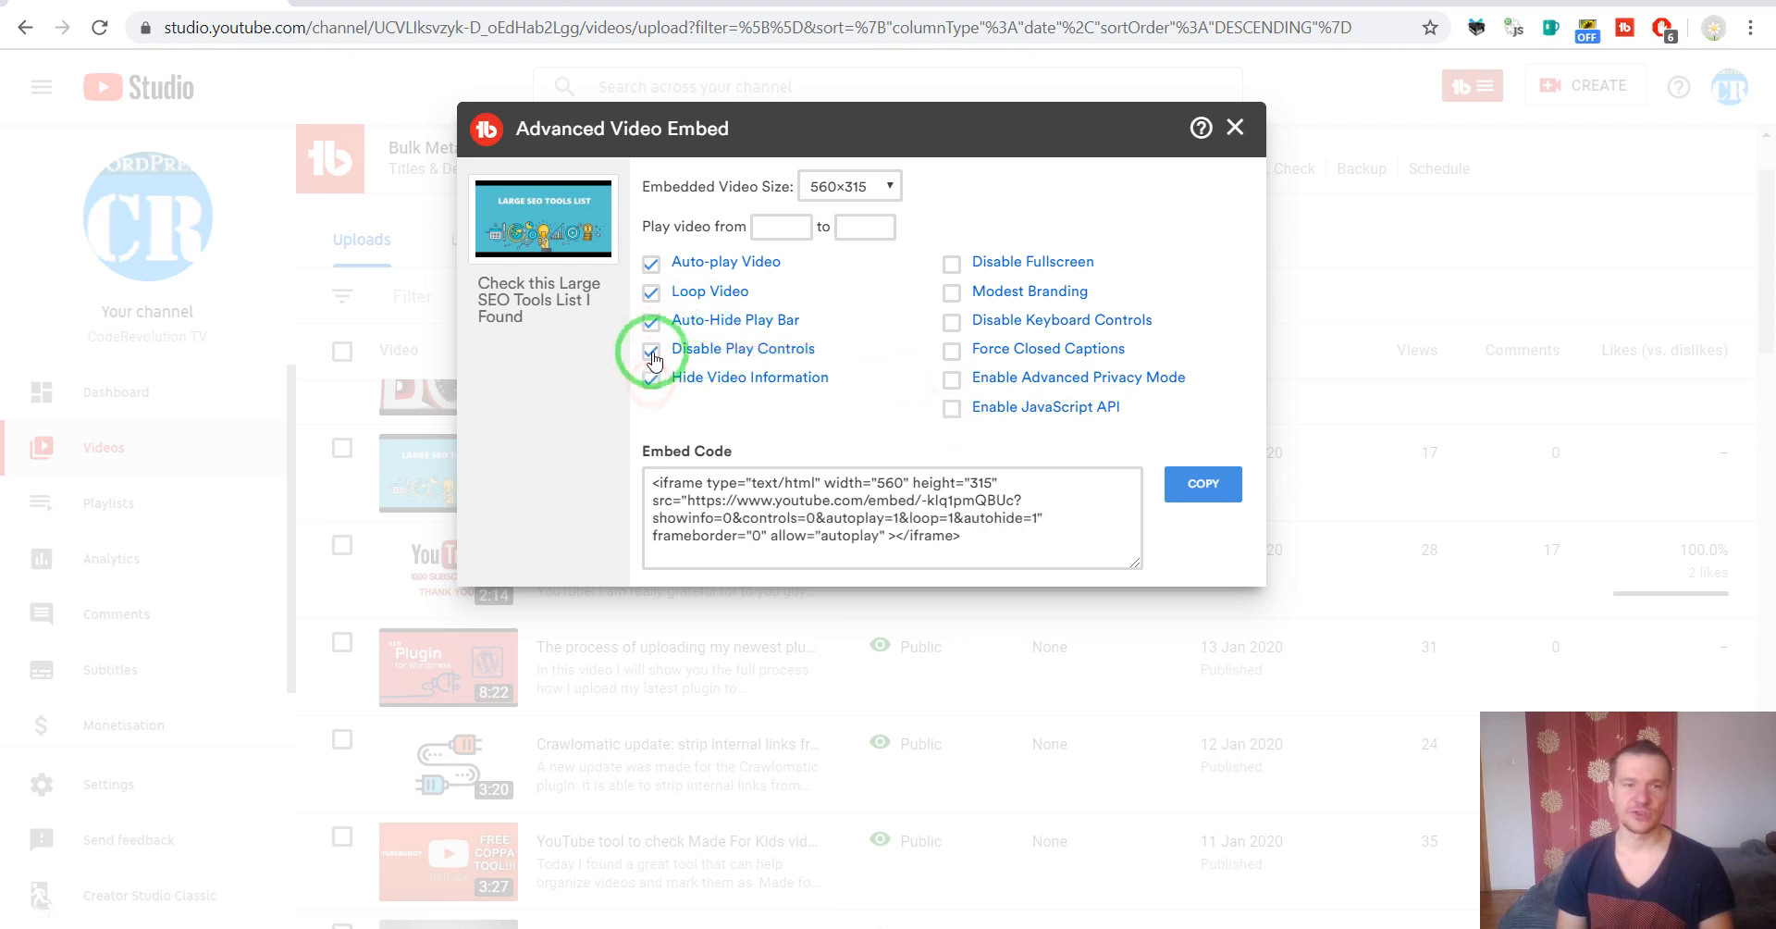
{"action": "left_click", "coordinate": [951, 261]}
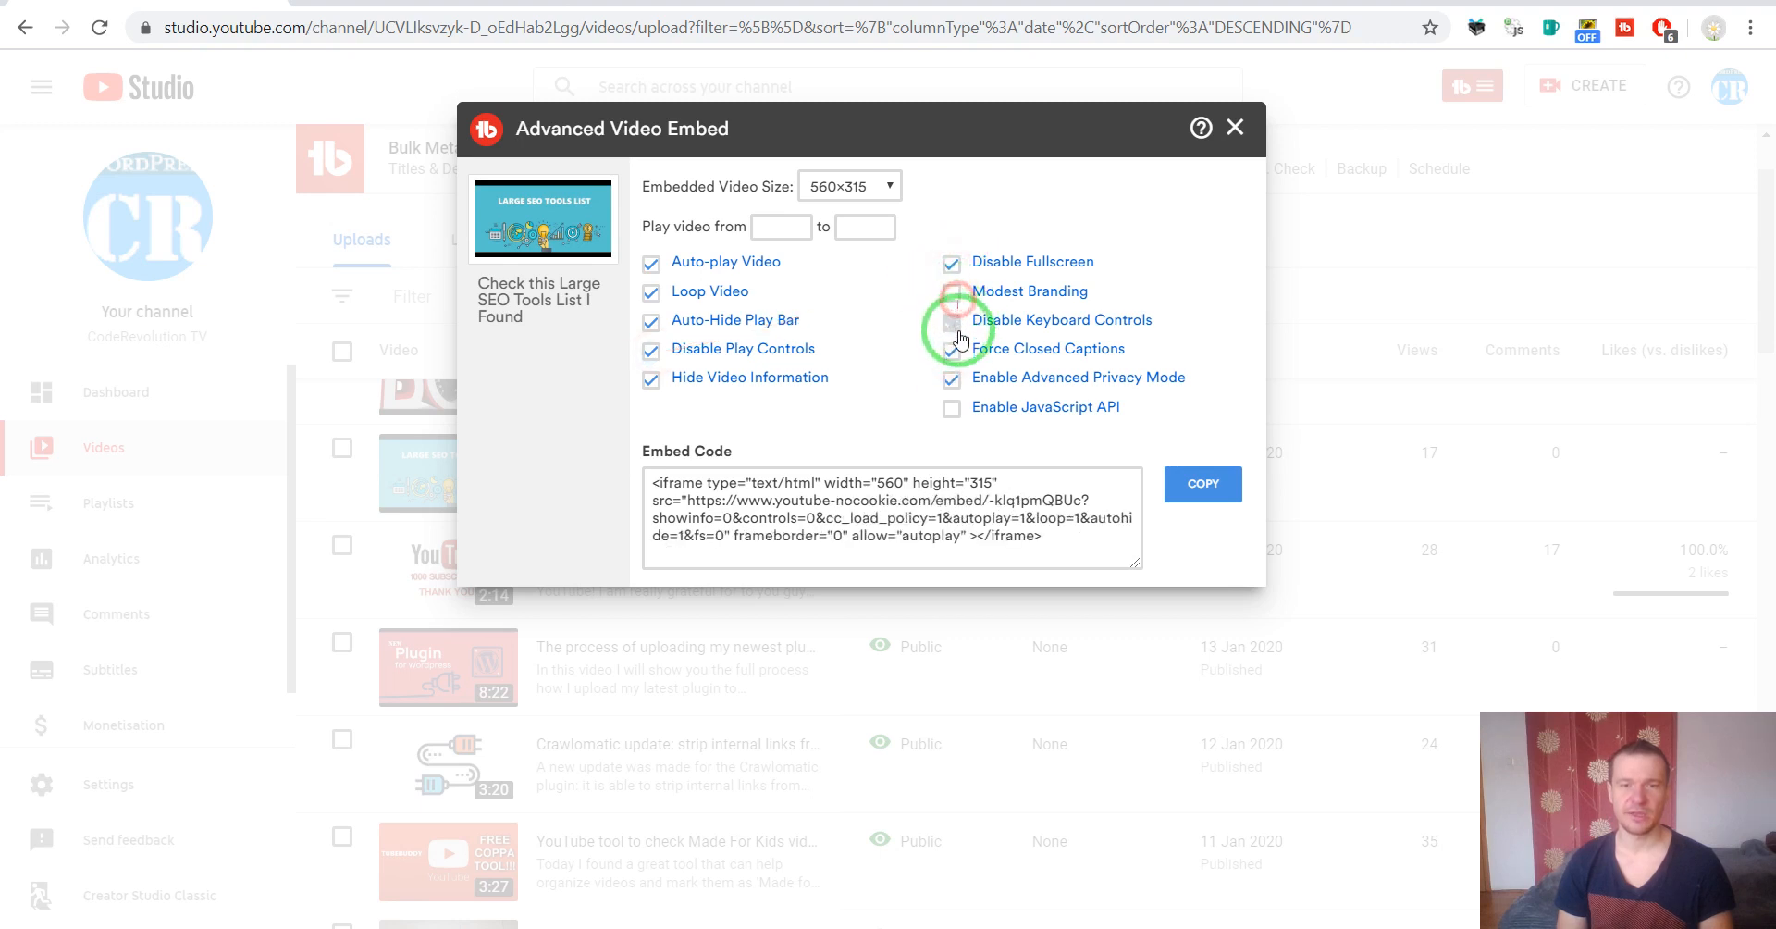
Enable the remaining embed checkboxes and copy the generated iframe embed code
{"action": "left_click", "coordinate": [950, 291]}
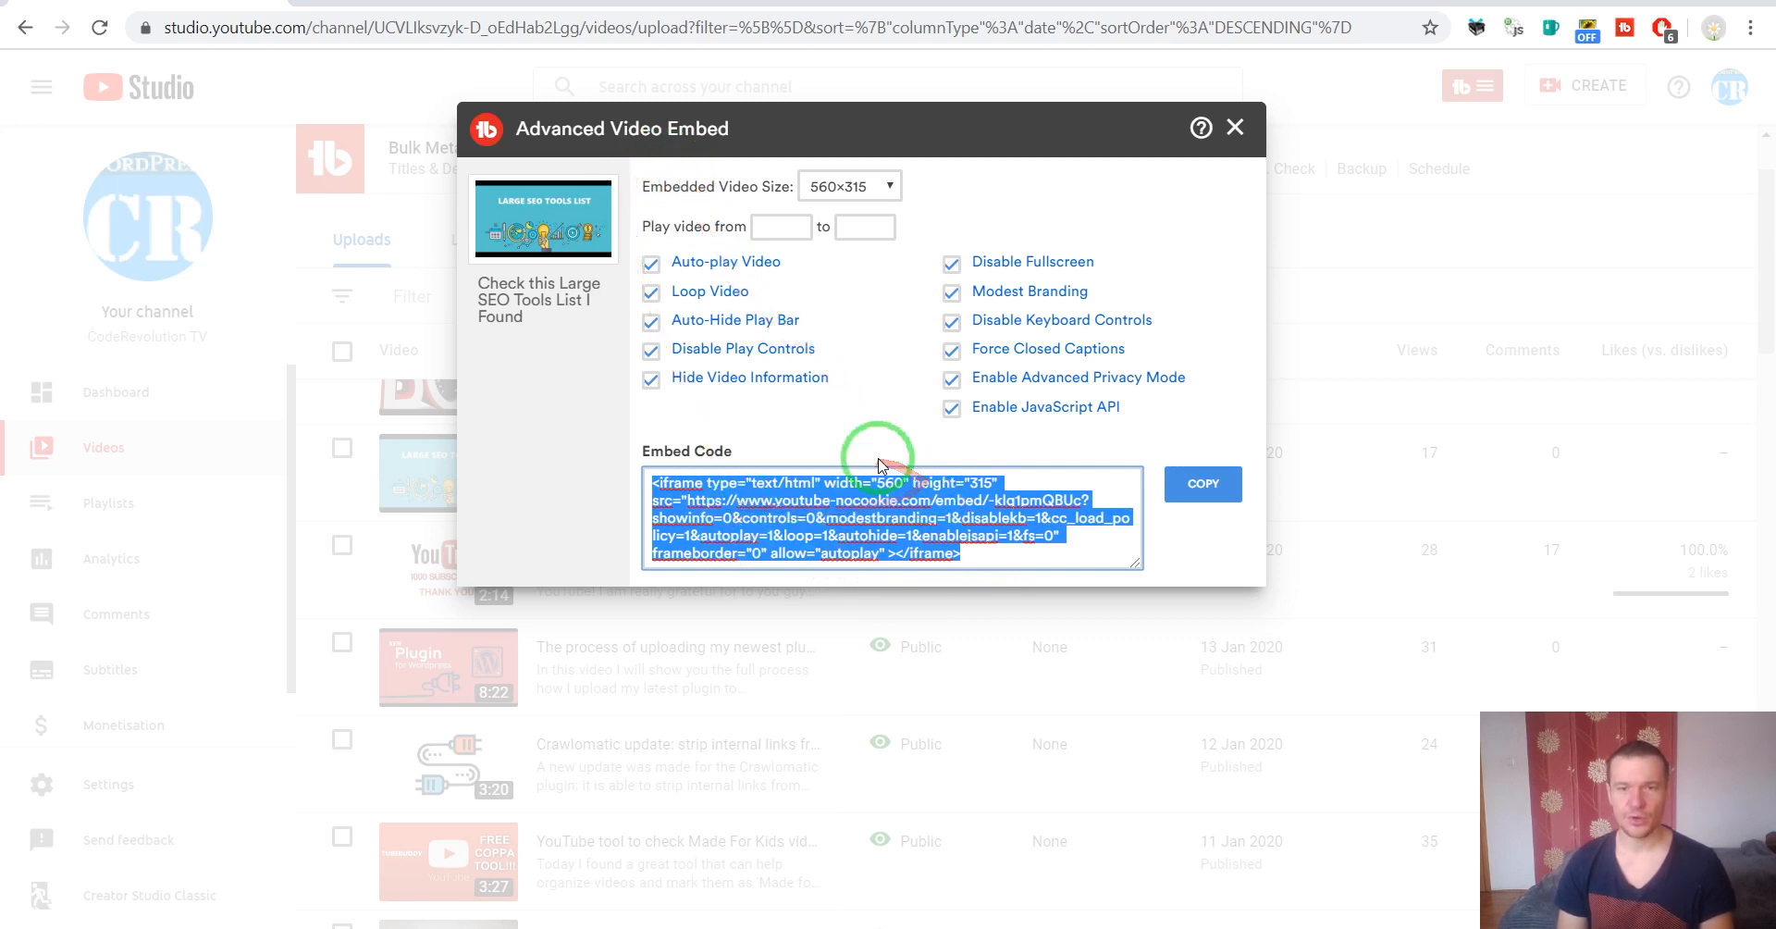
{"action": "mouse_move", "coordinate": [886, 468]}
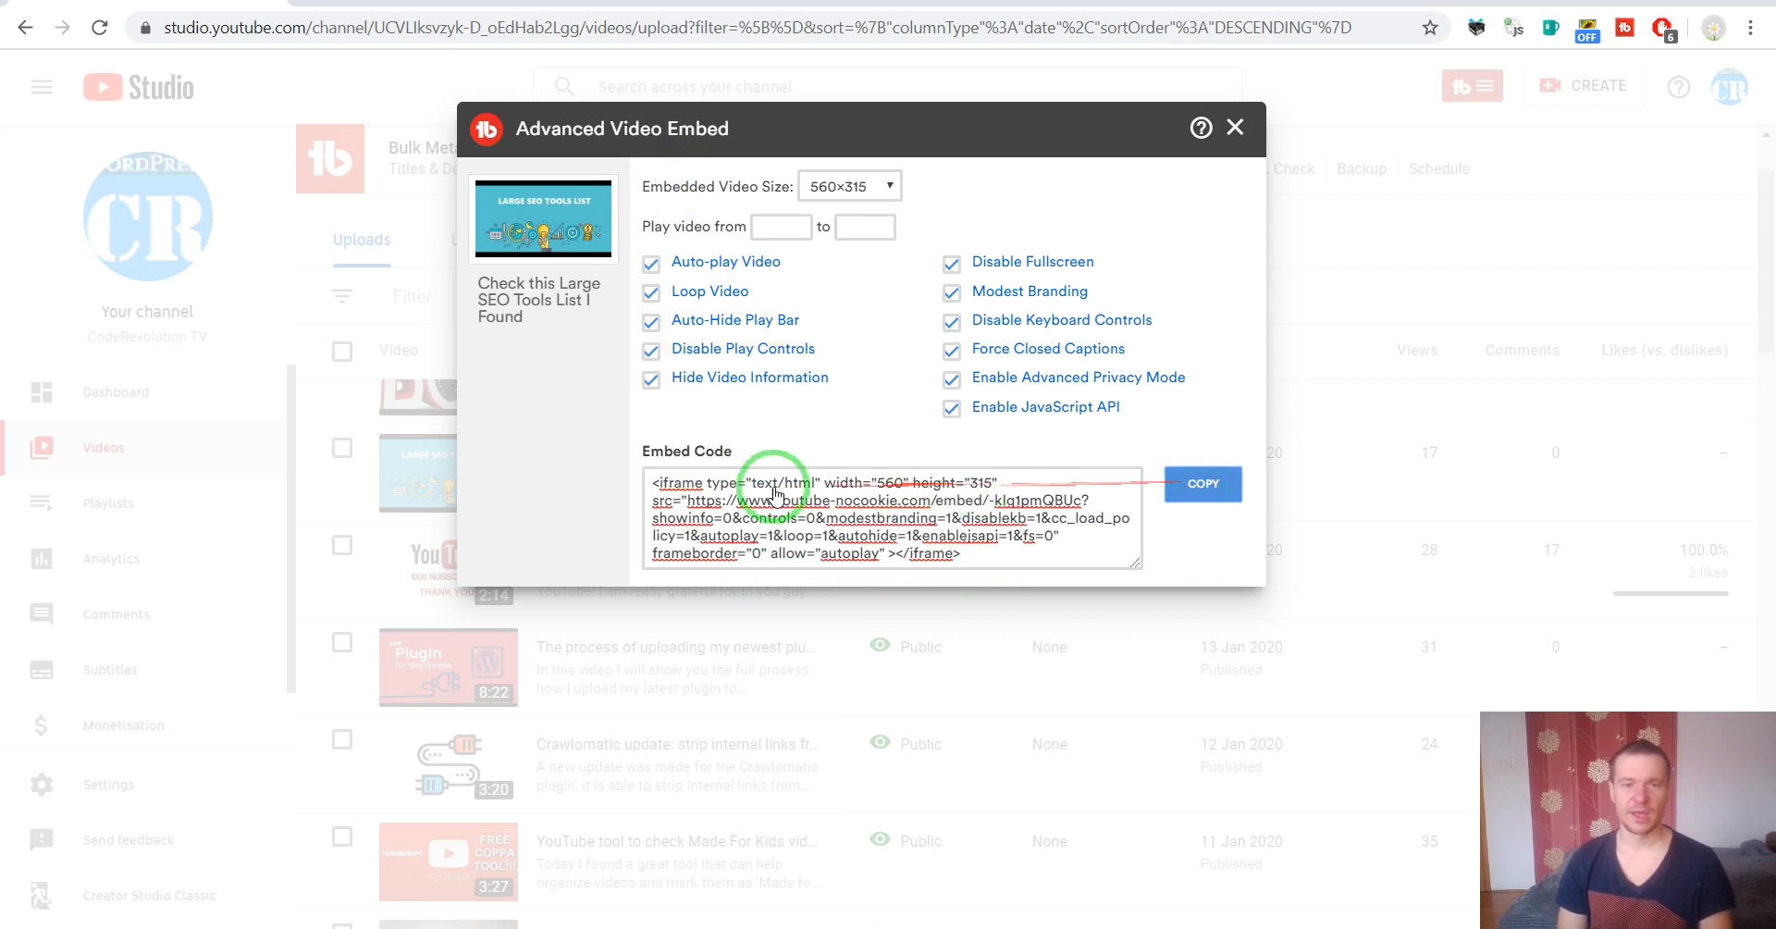
{"action": "left_click", "coordinate": [1203, 483]}
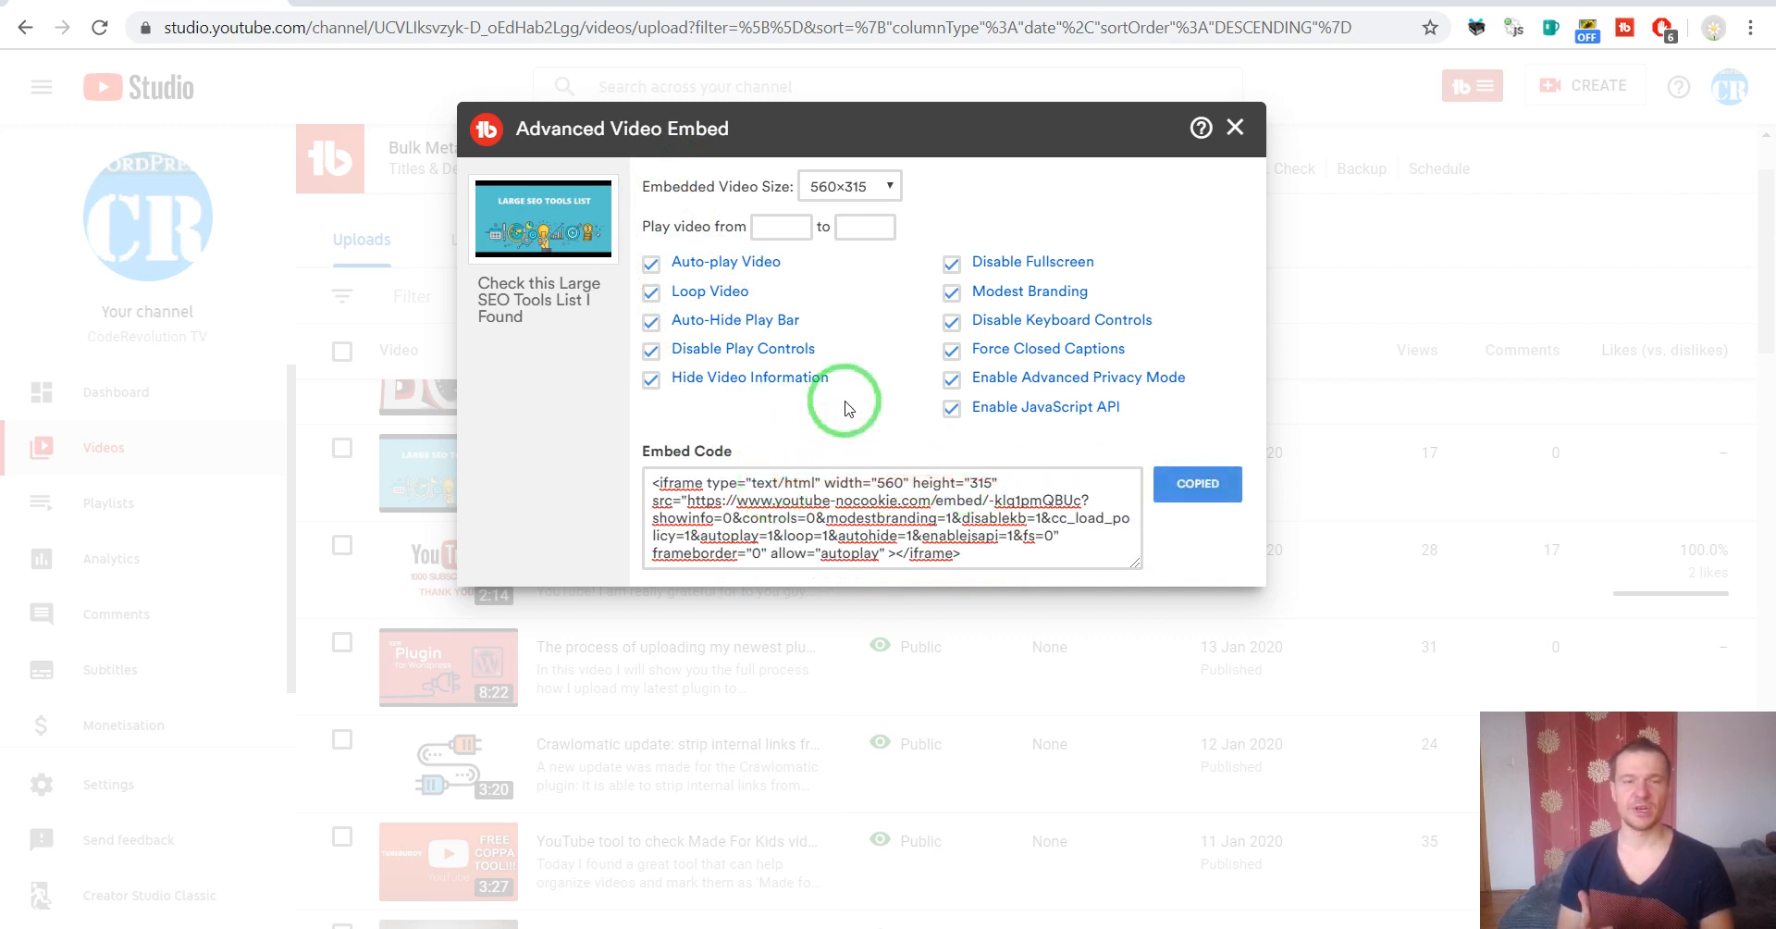